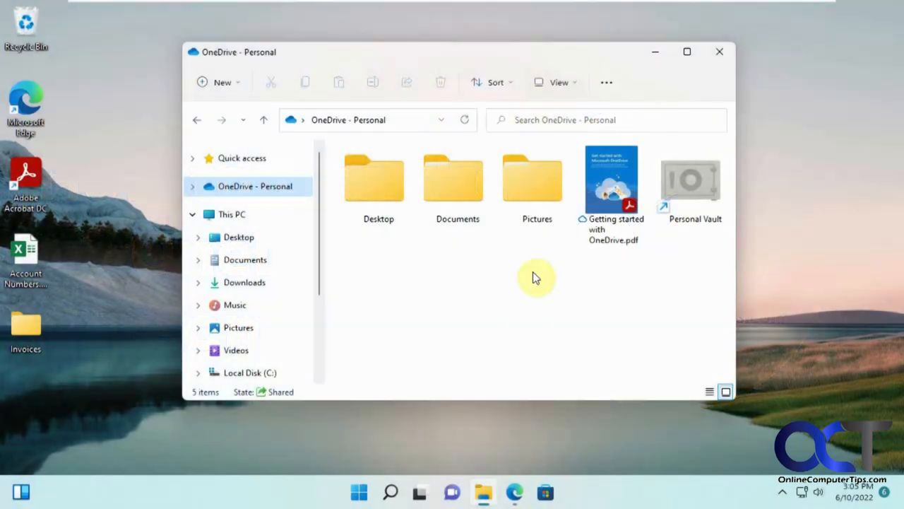
pyautogui.moveTo(520, 329)
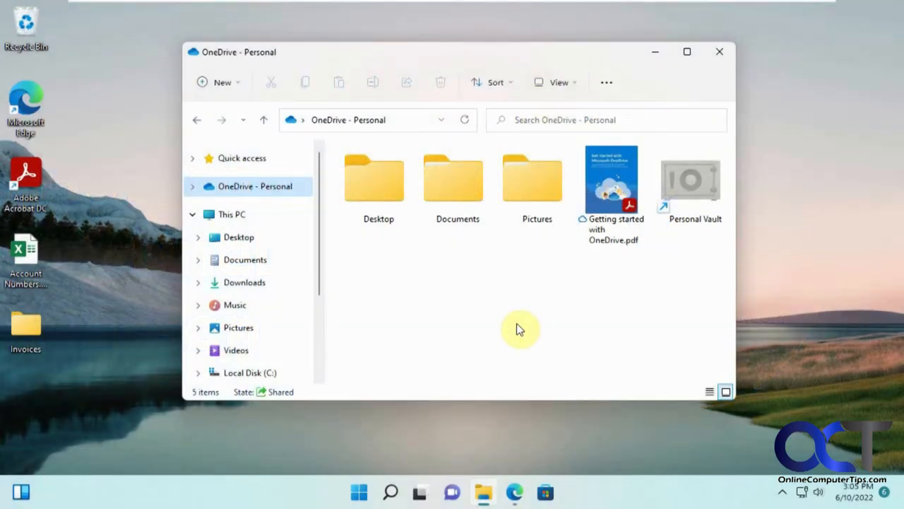
pyautogui.moveTo(506, 296)
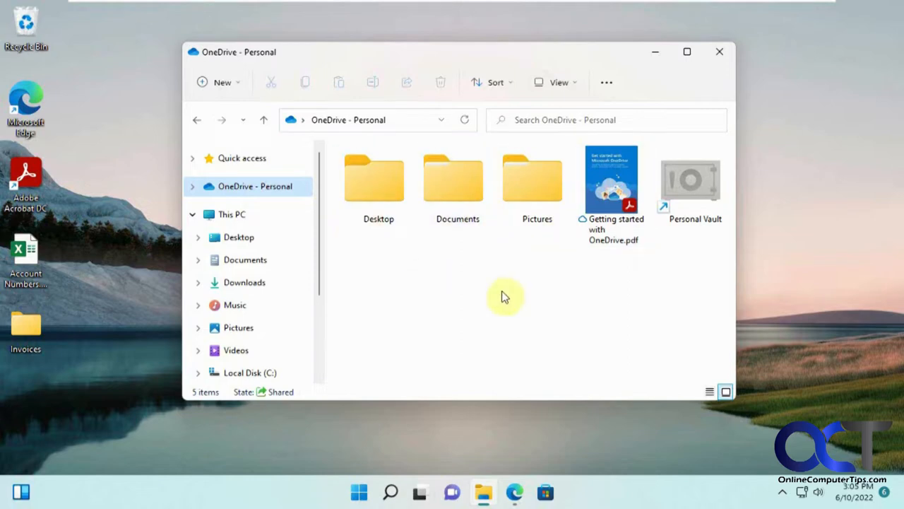
pyautogui.moveTo(503, 277)
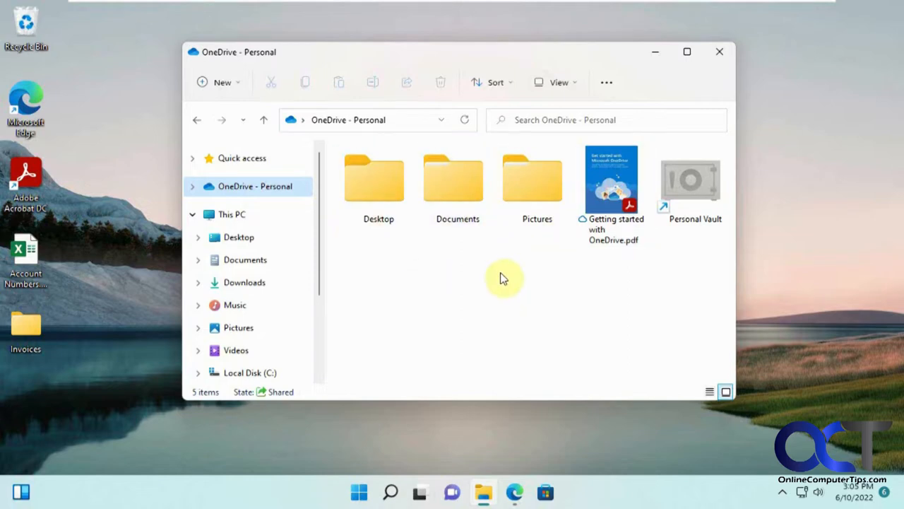
pyautogui.moveTo(503, 280)
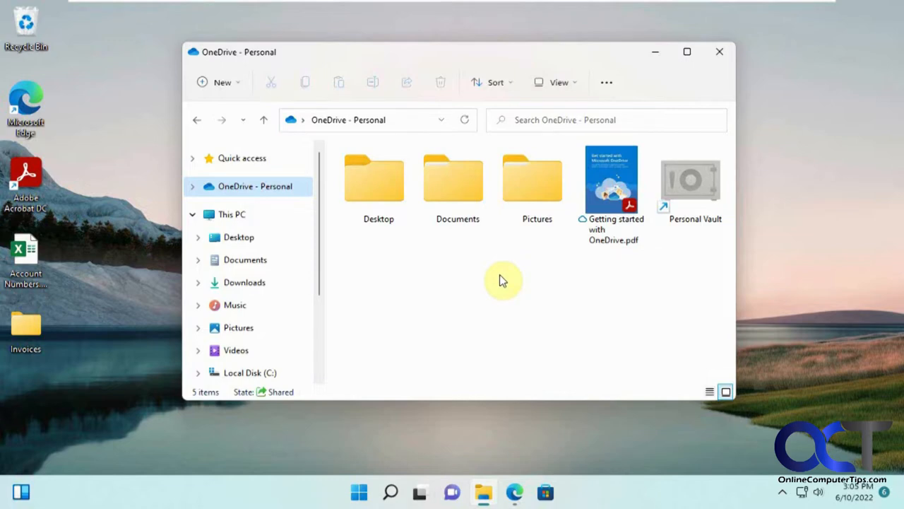
pyautogui.moveTo(681, 219)
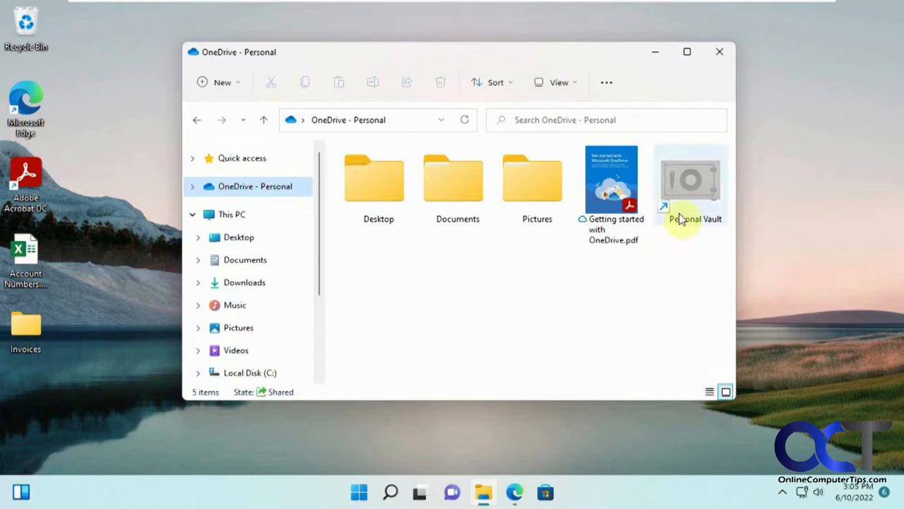
pyautogui.moveTo(689, 212)
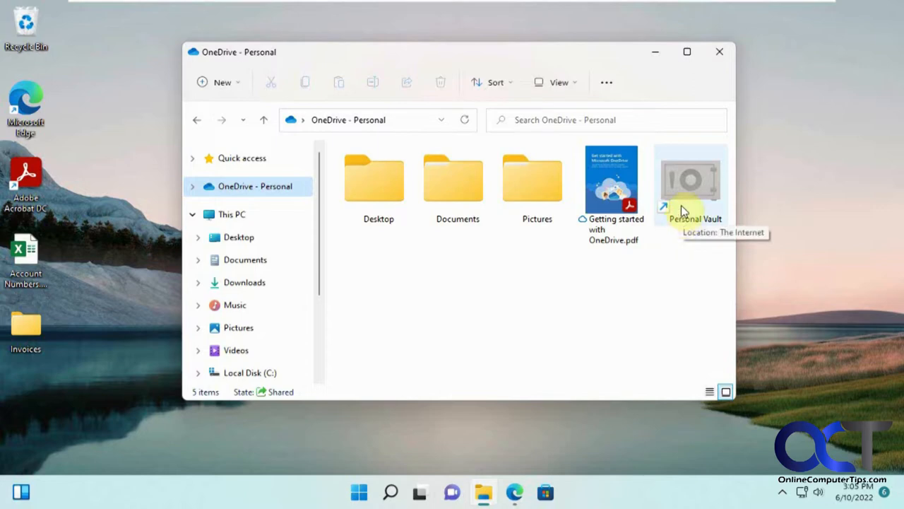
pyautogui.moveTo(650, 334)
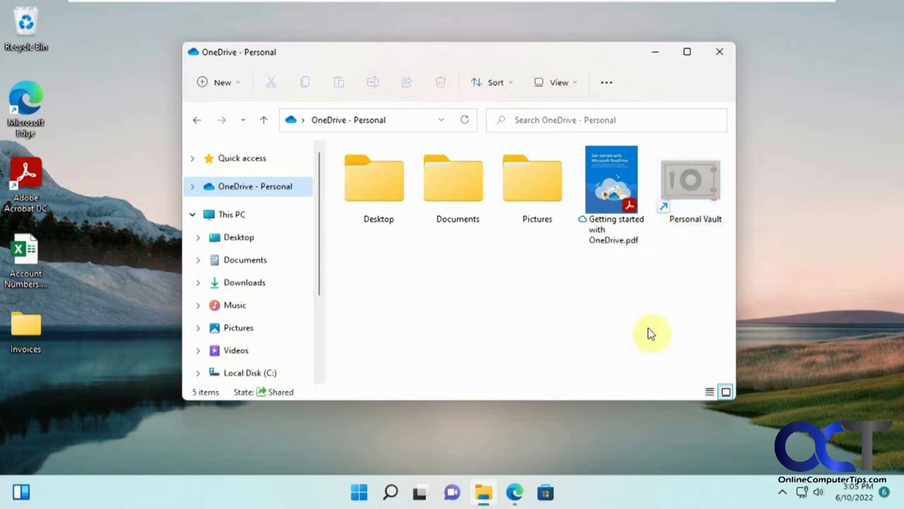
pyautogui.moveTo(678, 206)
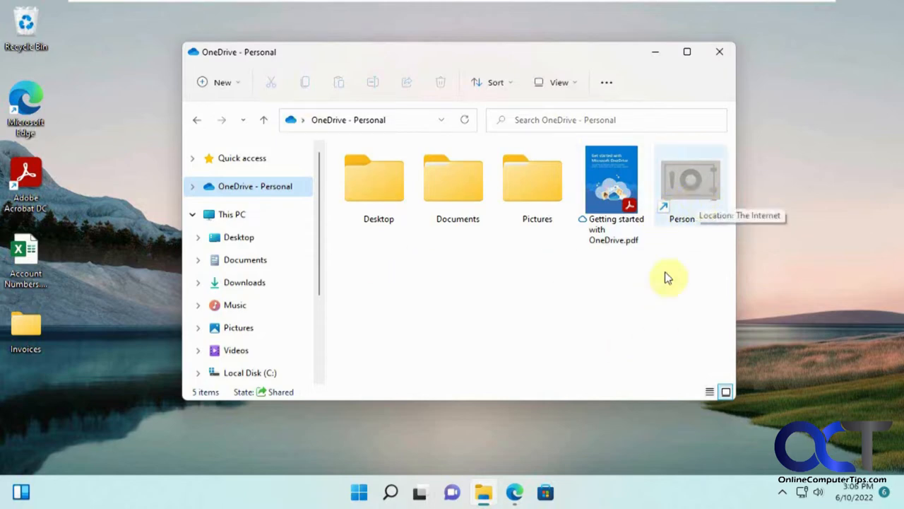
pyautogui.moveTo(661, 282)
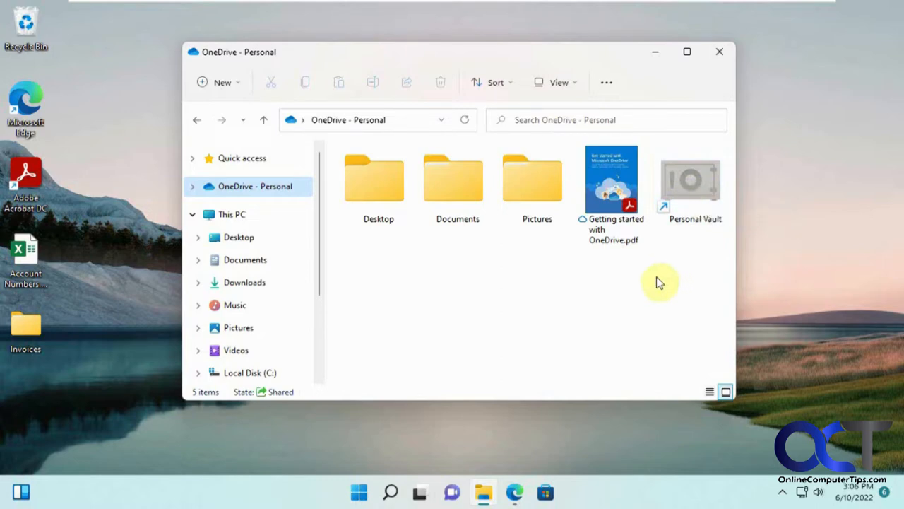
pyautogui.moveTo(631, 318)
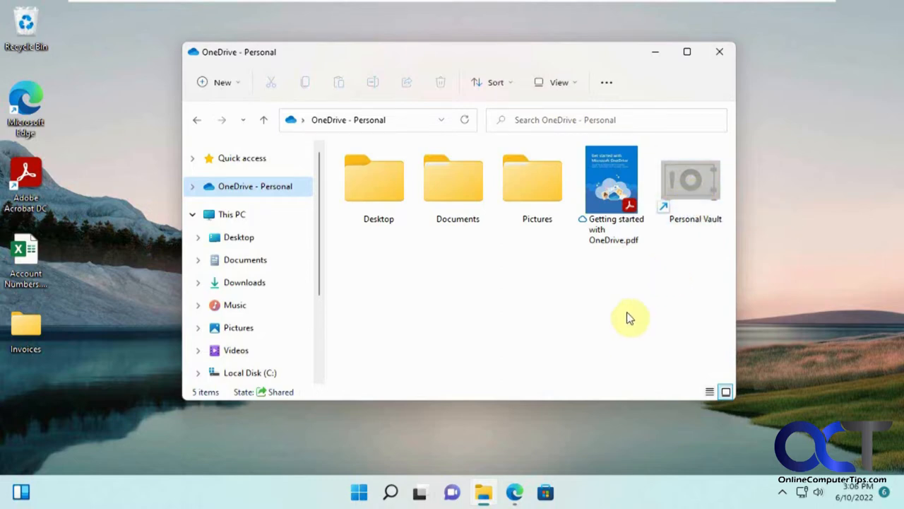
pyautogui.moveTo(633, 302)
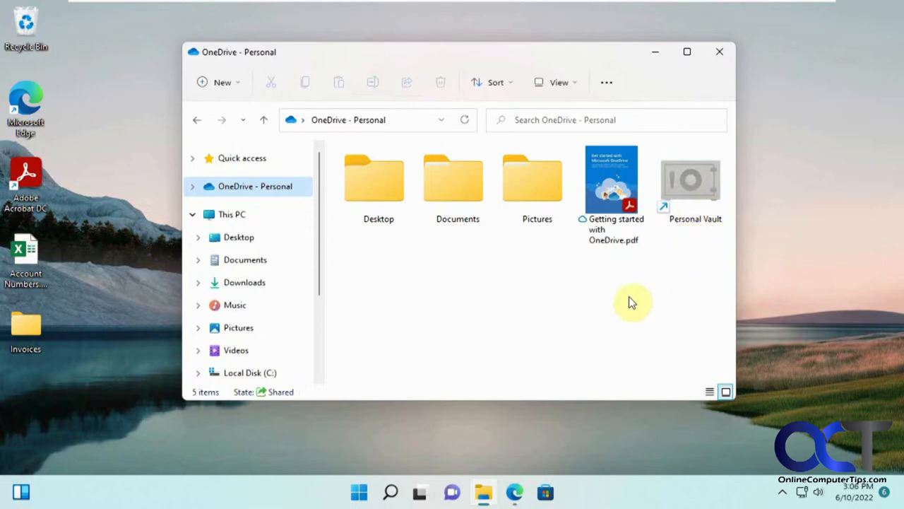
pyautogui.moveTo(577, 308)
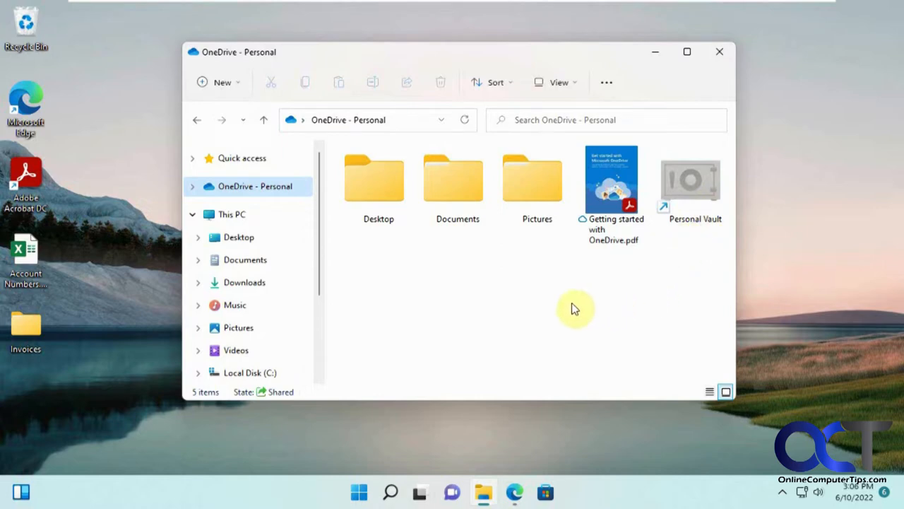
pyautogui.moveTo(254, 140)
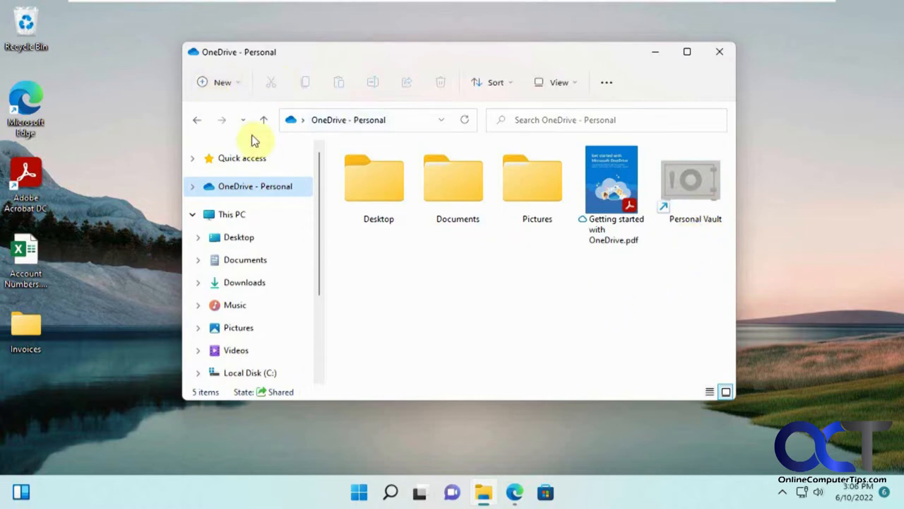
pyautogui.moveTo(572, 328)
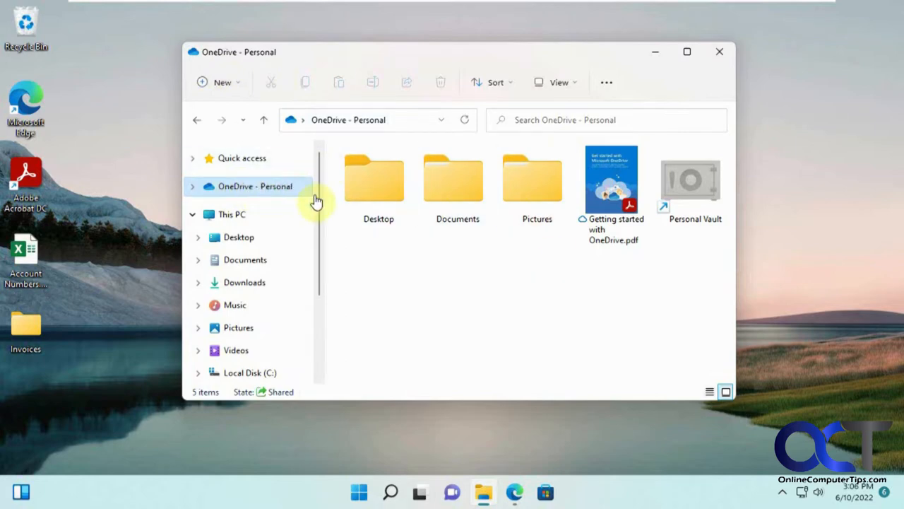
# Step: Open Personal Vault from the OneDrive folder and request a security code by email
pyautogui.click(514, 492)
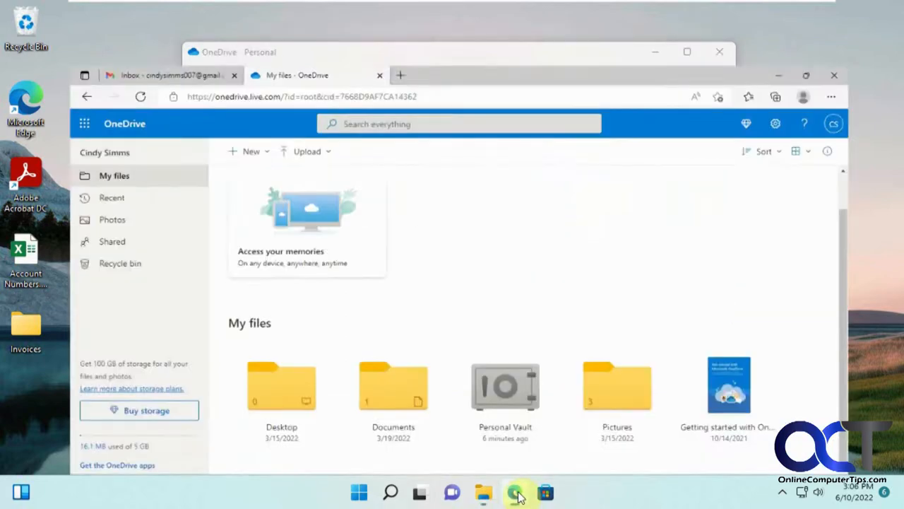
pyautogui.click(686, 51)
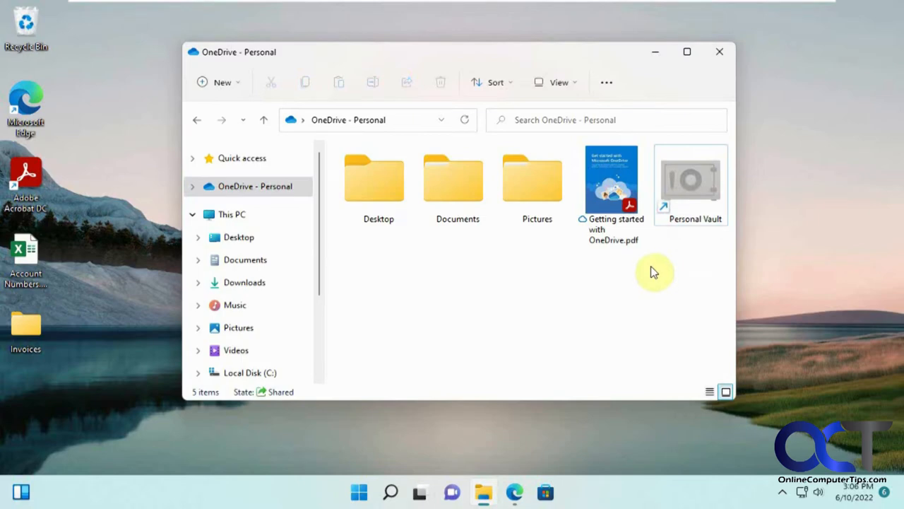
pyautogui.click(690, 184)
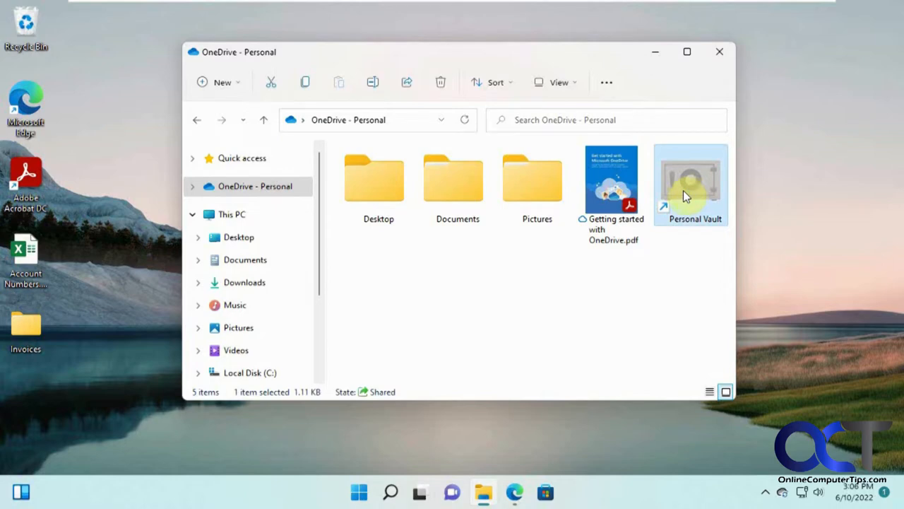
pyautogui.doubleClick(689, 178)
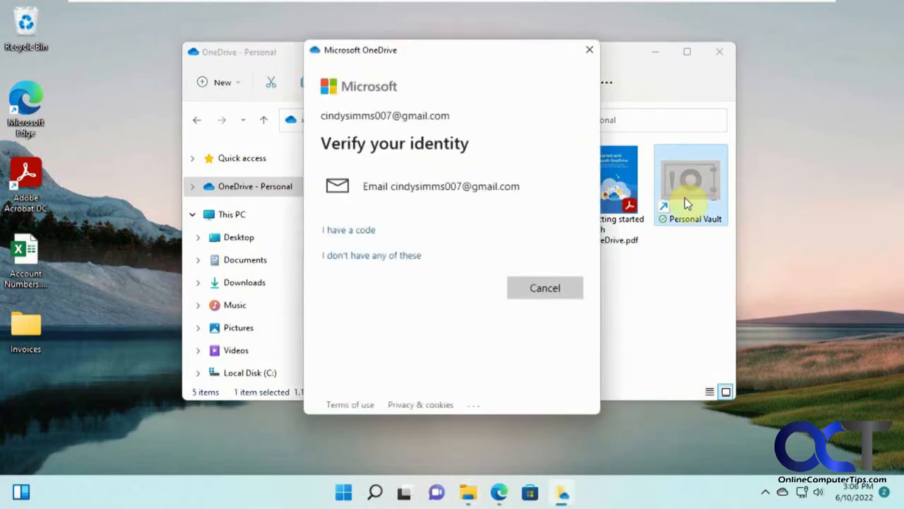
pyautogui.moveTo(489, 105)
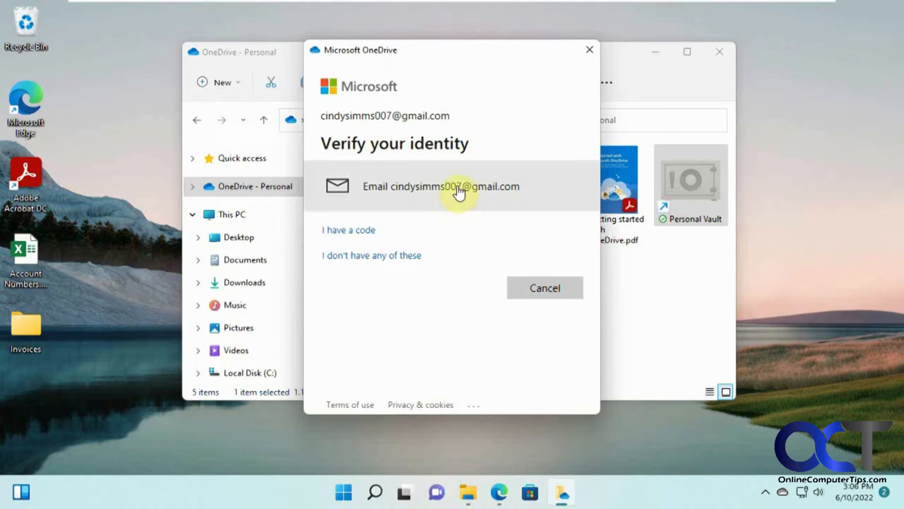
pyautogui.click(441, 187)
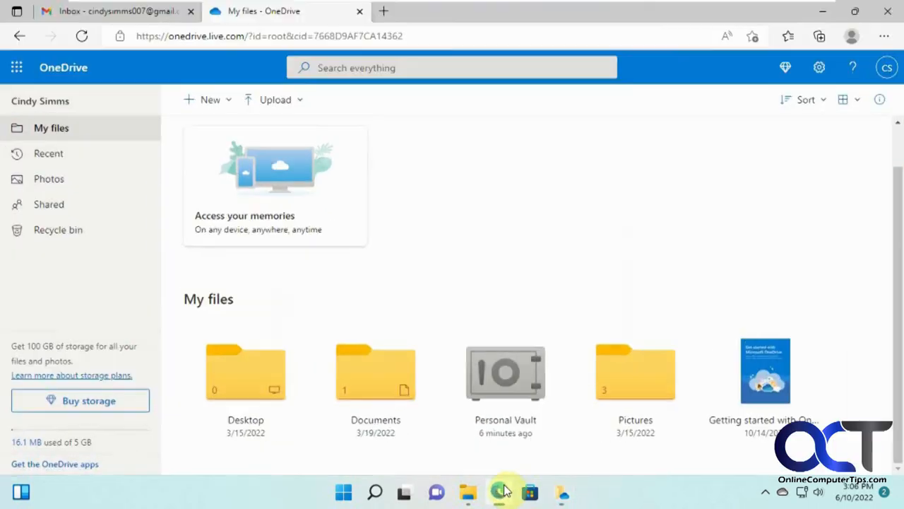
pyautogui.click(113, 11)
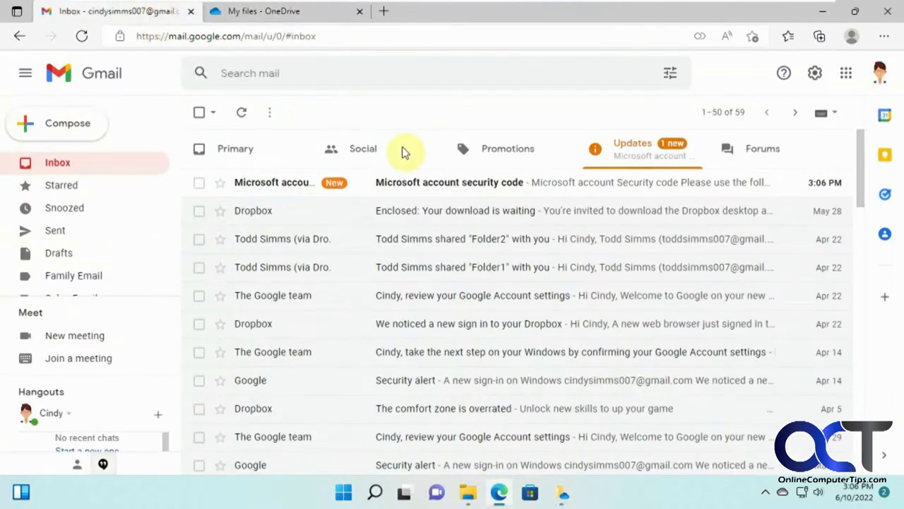
pyautogui.click(450, 182)
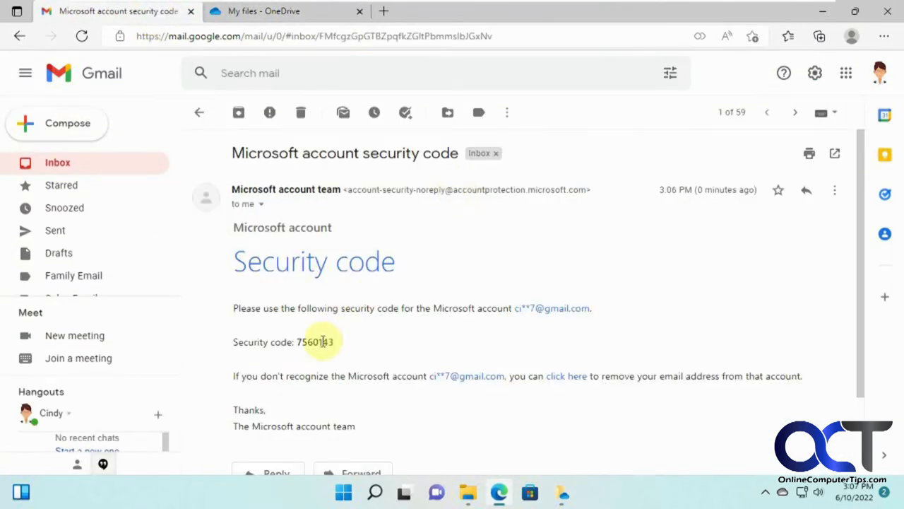
pyautogui.rightClick(322, 341)
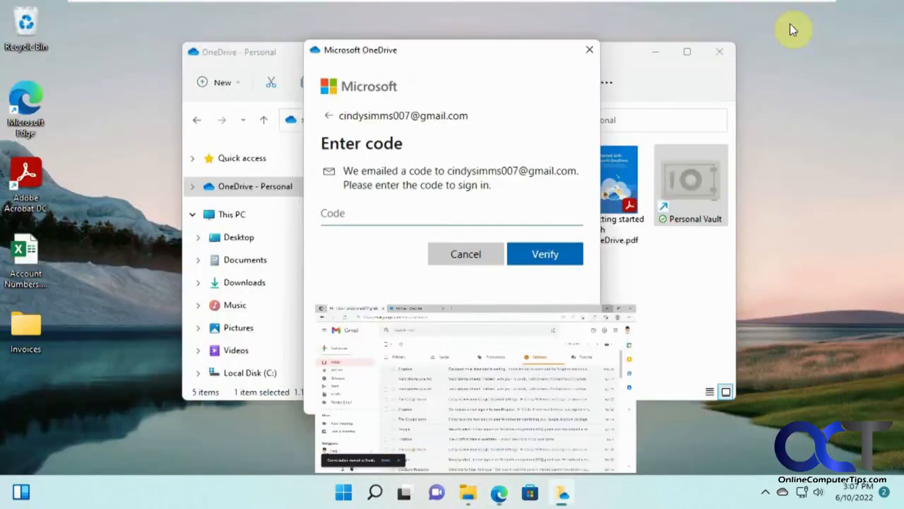
pyautogui.click(427, 216)
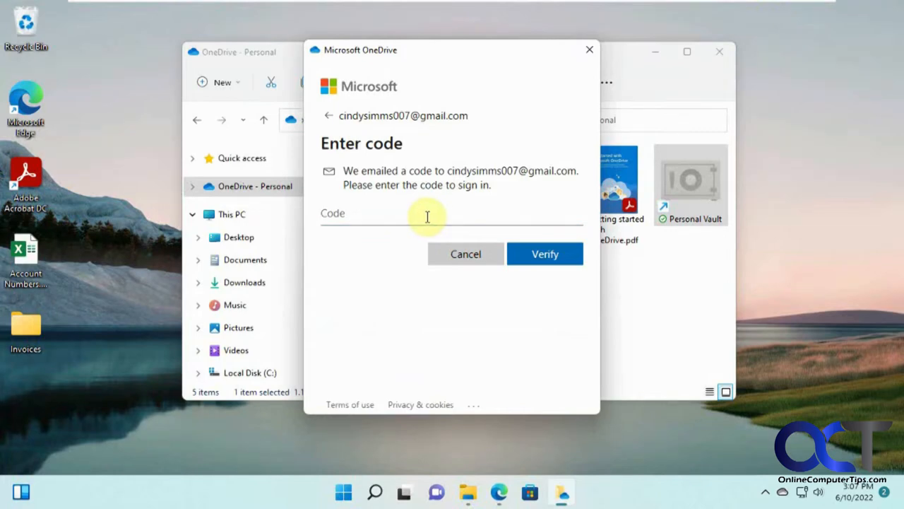
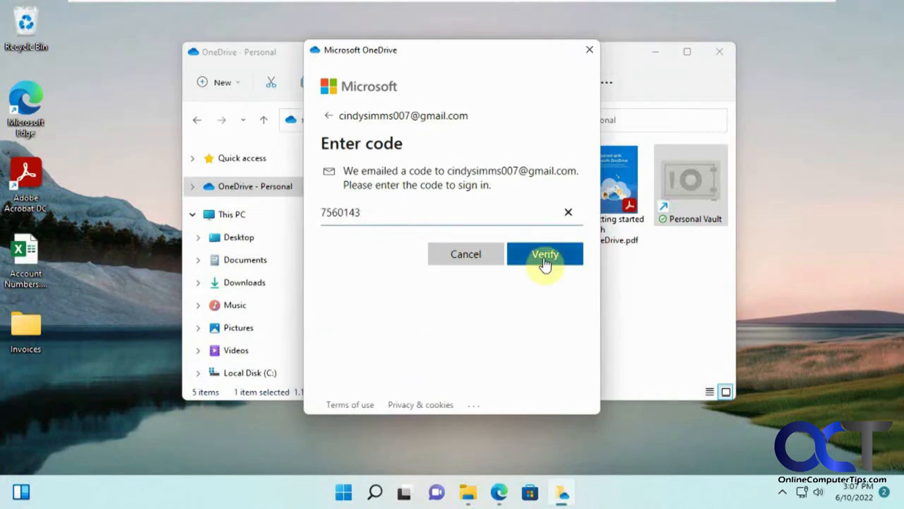
pyautogui.click(546, 255)
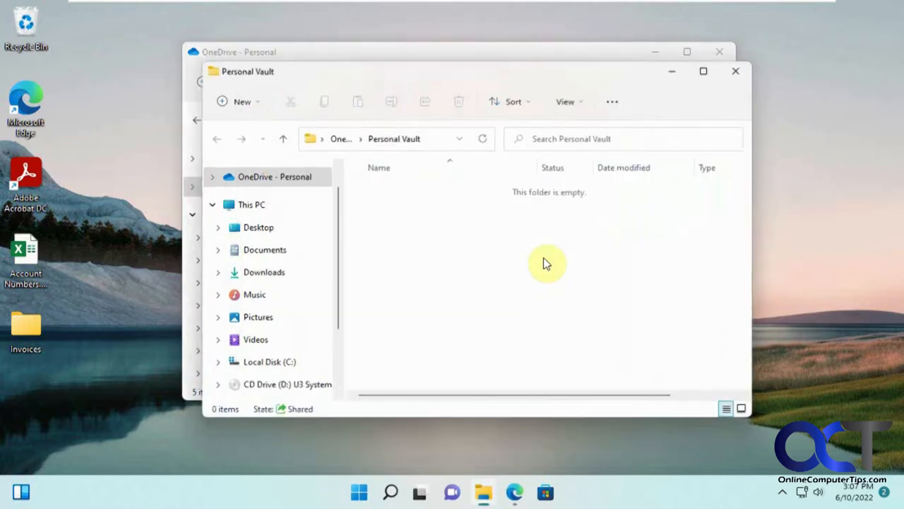
pyautogui.moveTo(519, 226)
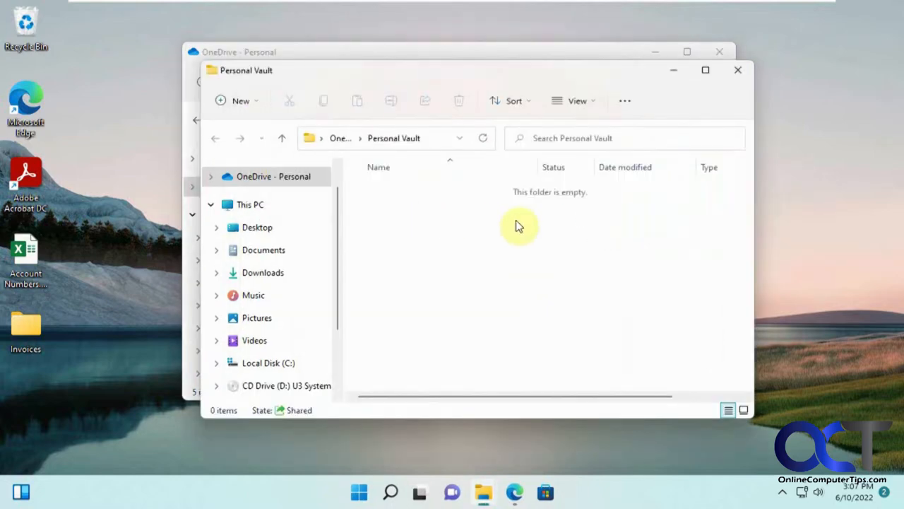
pyautogui.moveTo(526, 432)
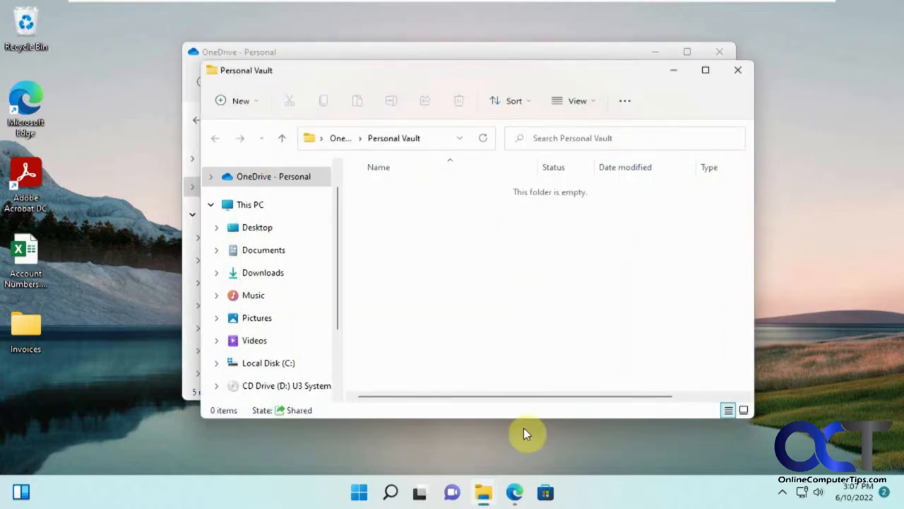
pyautogui.click(514, 492)
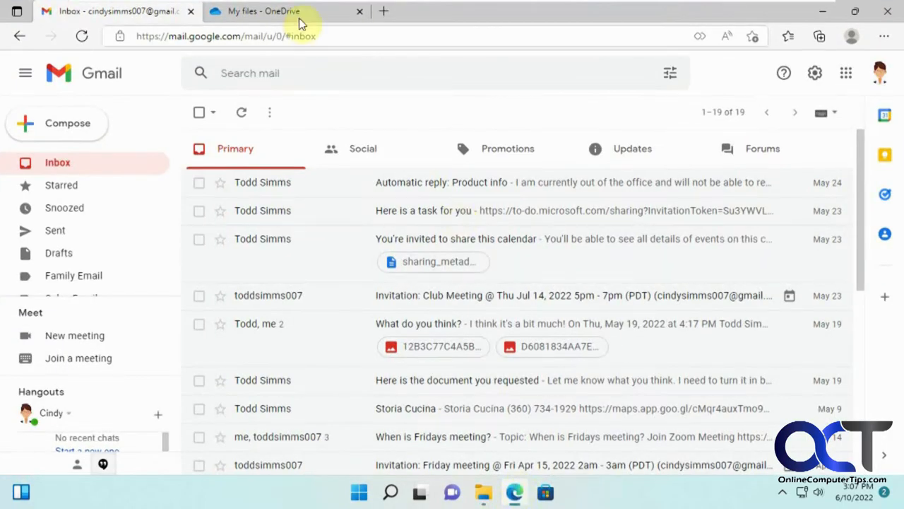
pyautogui.click(263, 12)
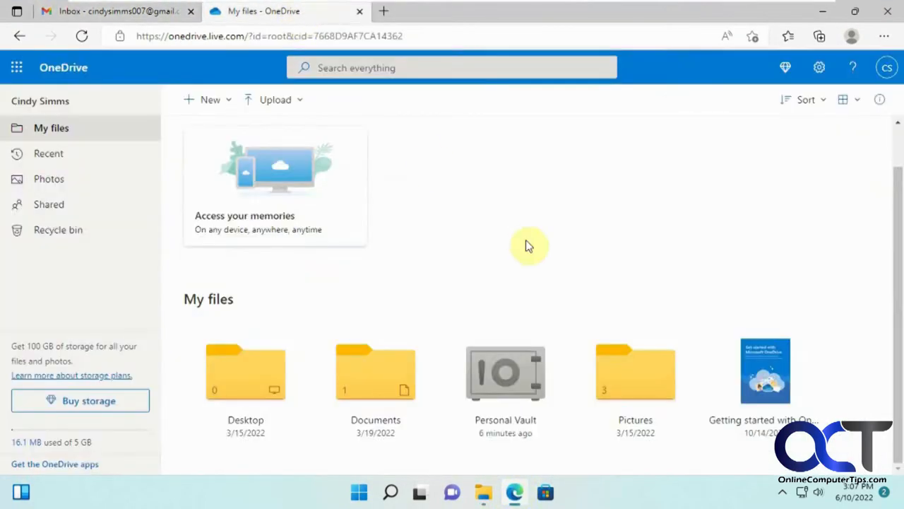
pyautogui.click(82, 37)
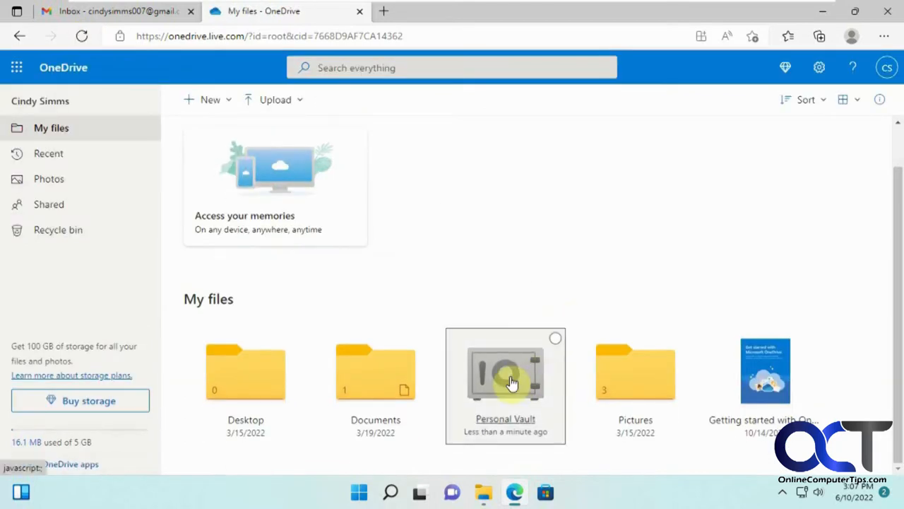
pyautogui.click(505, 370)
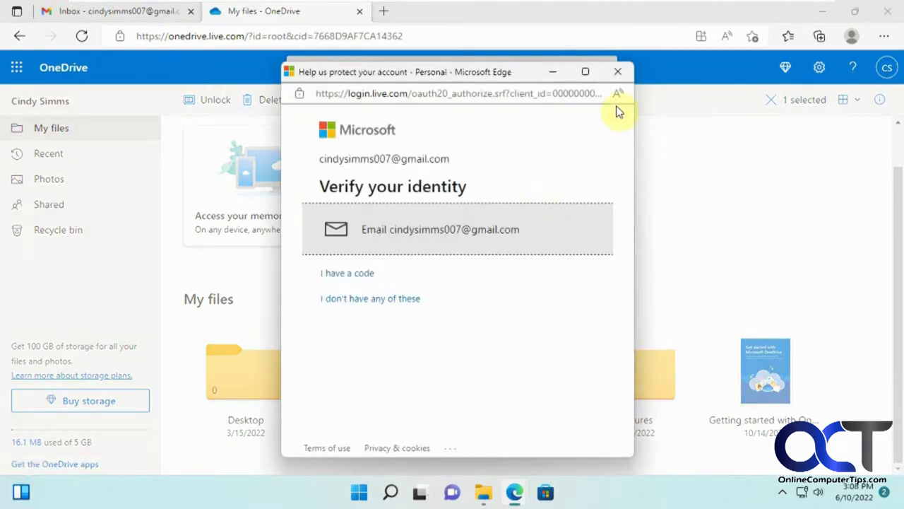
pyautogui.click(617, 70)
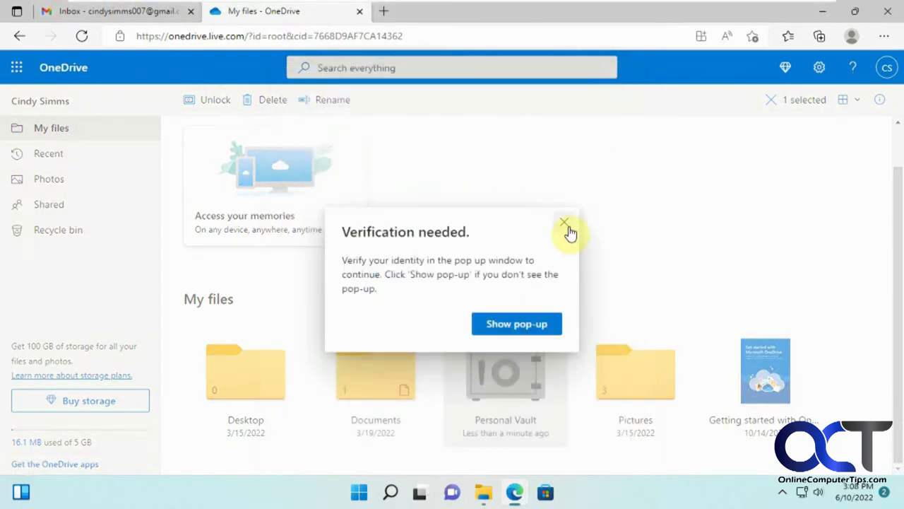
# Step: Move the dropped desktop items into the Personal Vault with Move here
pyautogui.click(565, 223)
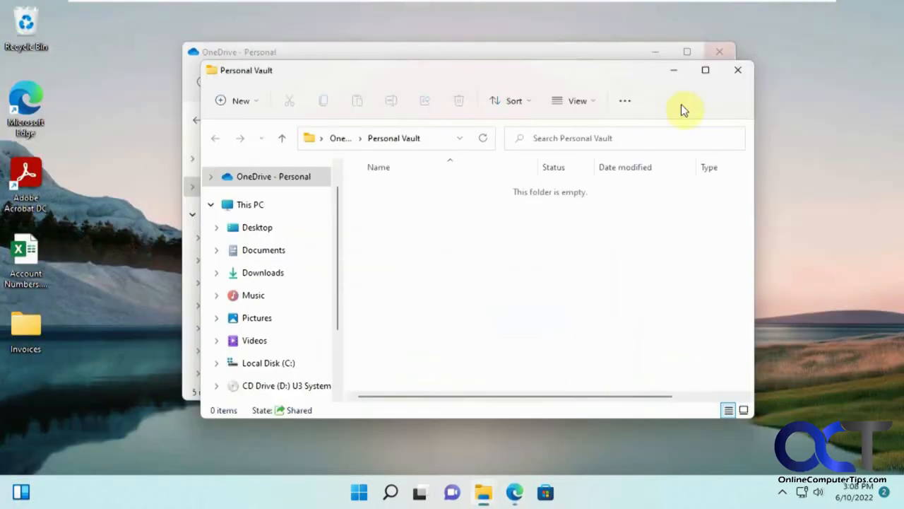
pyautogui.moveTo(322, 267)
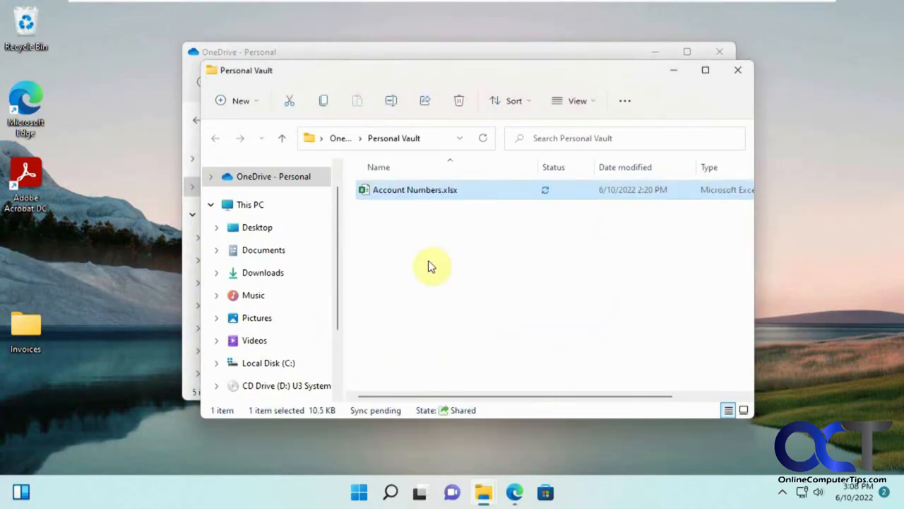
pyautogui.moveTo(189, 253)
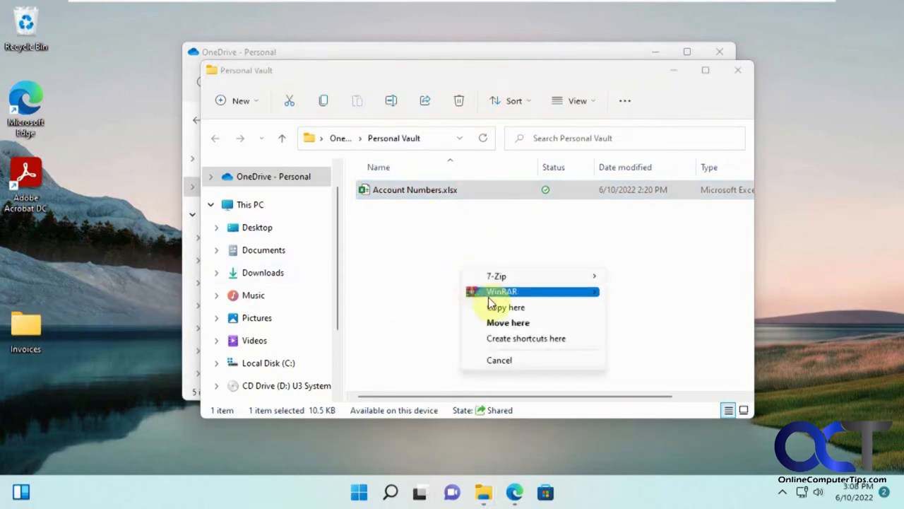
pyautogui.click(509, 322)
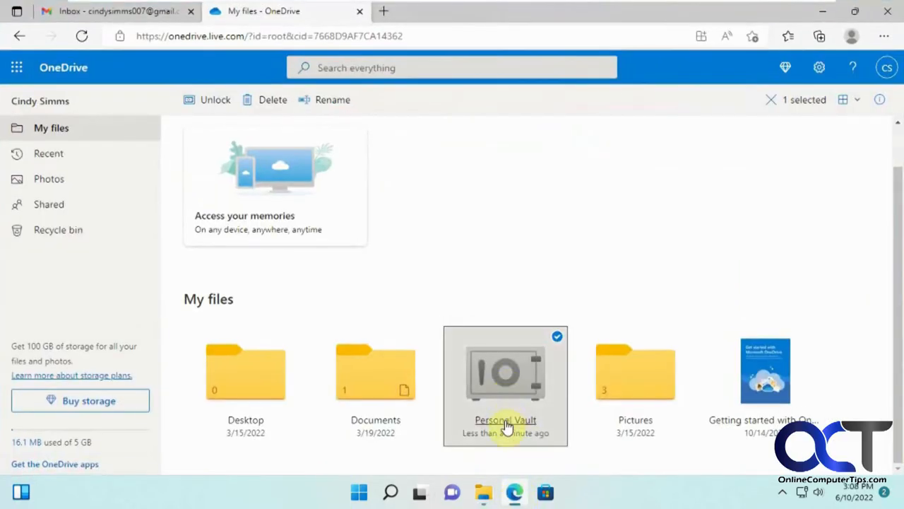
# Step: Open Personal Vault on the website and request an emailed security code
pyautogui.doubleClick(506, 370)
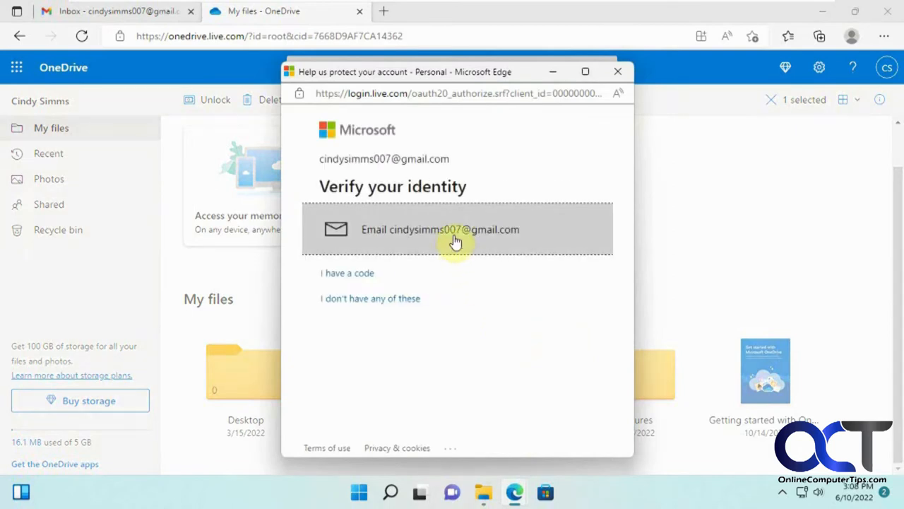
pyautogui.click(458, 229)
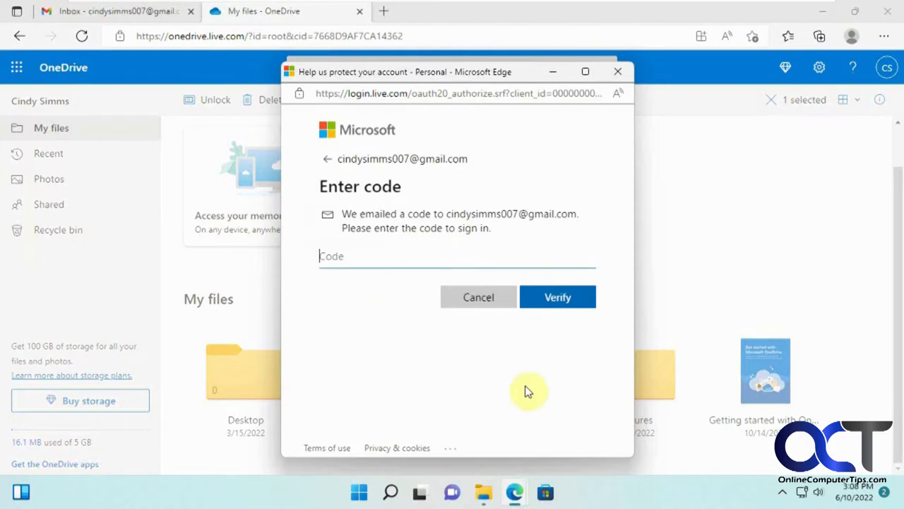
pyautogui.moveTo(195, 83)
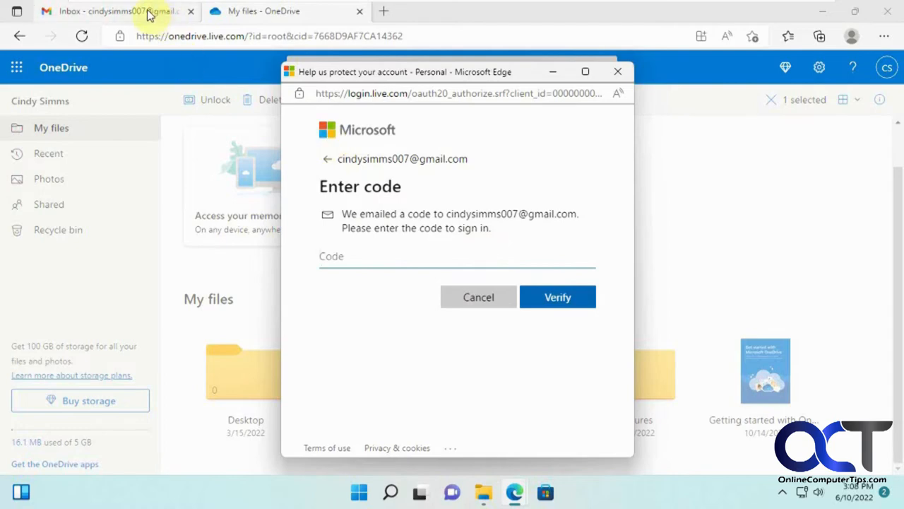
pyautogui.click(113, 12)
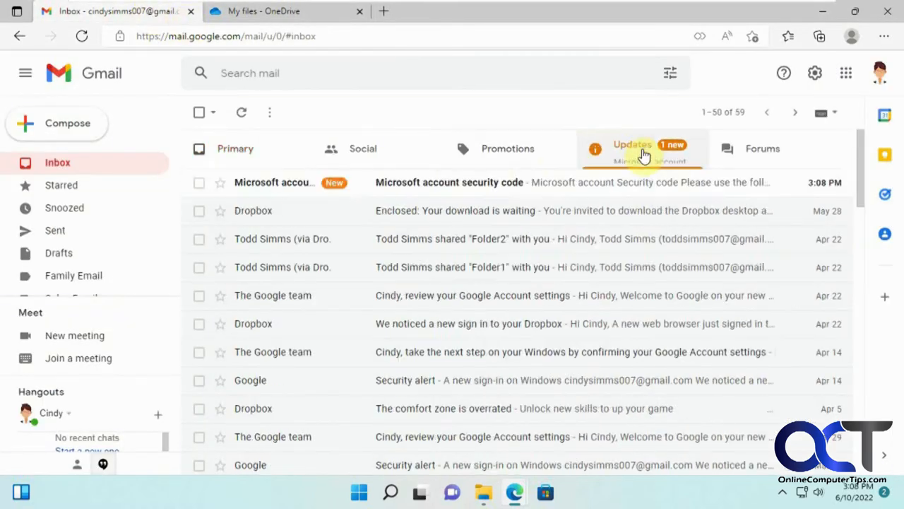
pyautogui.click(449, 182)
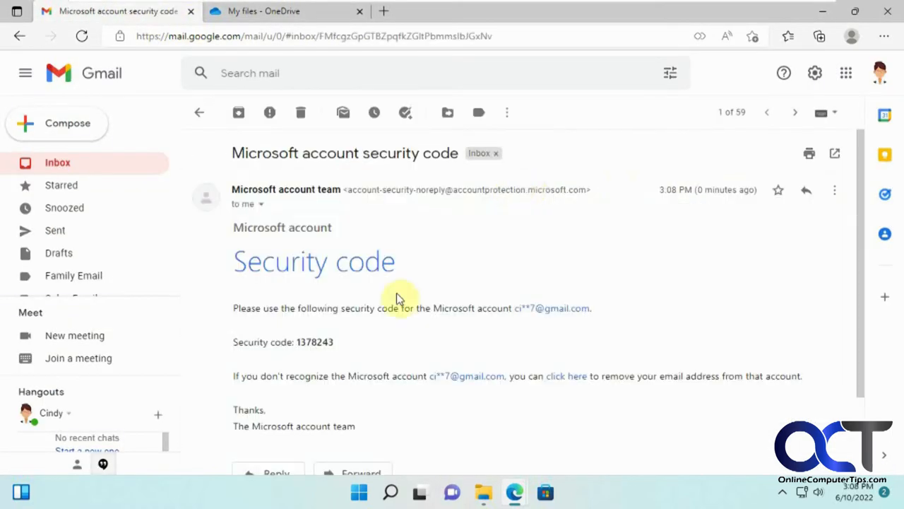
pyautogui.doubleClick(313, 342)
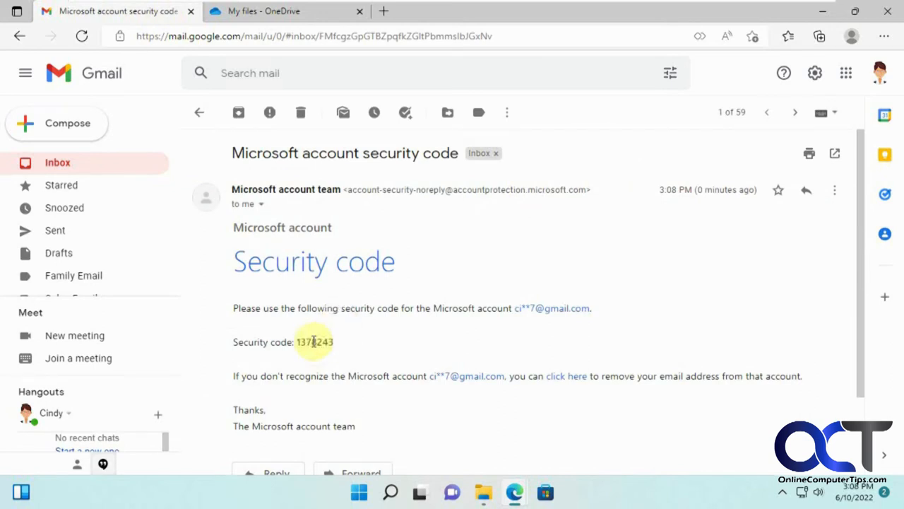
pyautogui.doubleClick(315, 342)
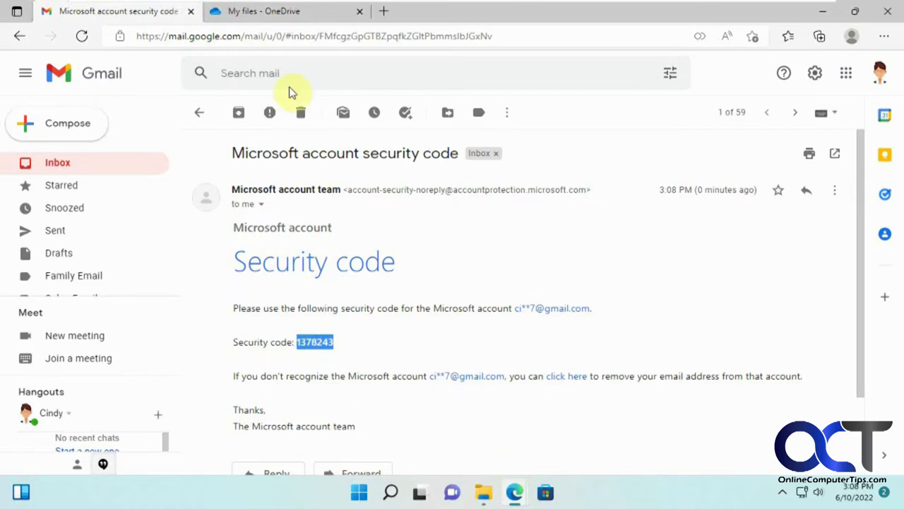
pyautogui.click(285, 12)
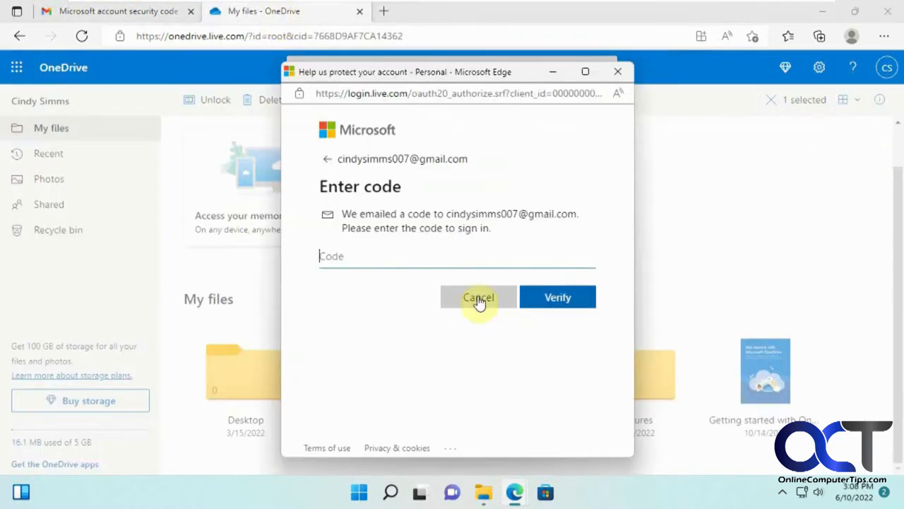
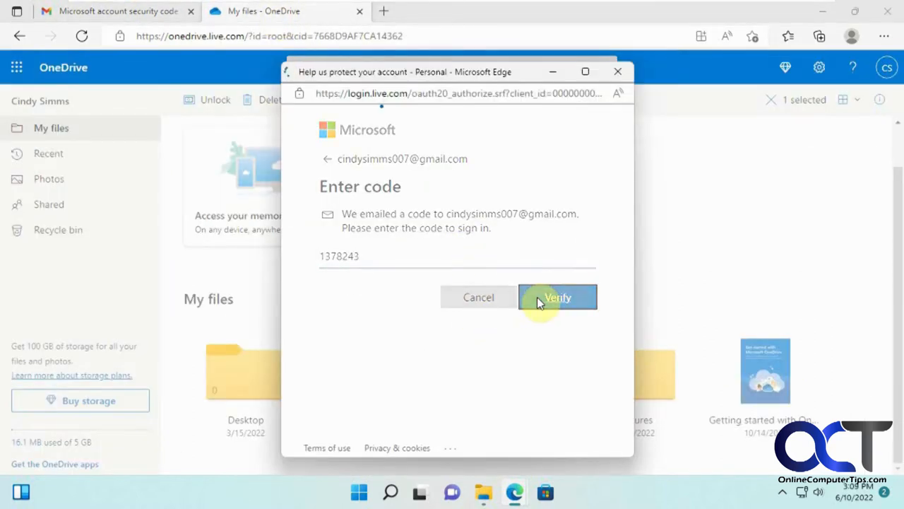
pyautogui.click(557, 297)
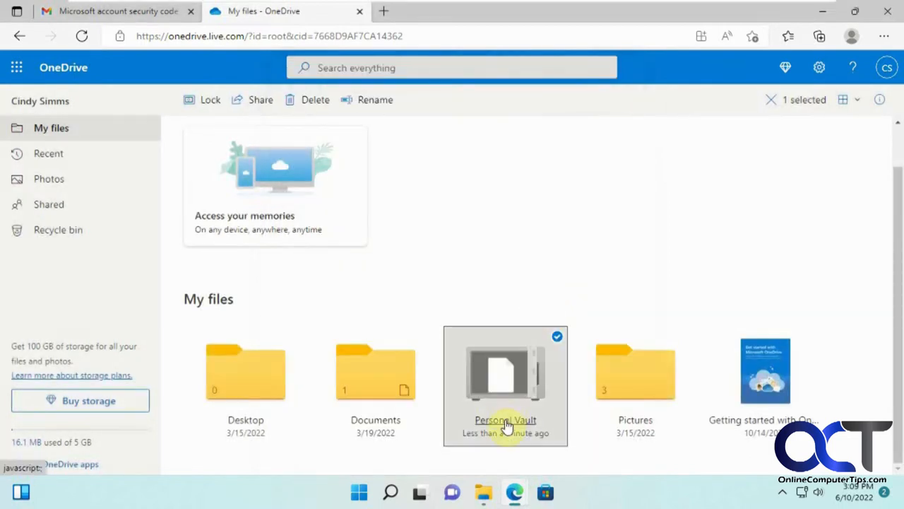
# Step: Open the unlocked vault and see Account Numbers.xlsx flagged as private, not shareable
pyautogui.doubleClick(506, 370)
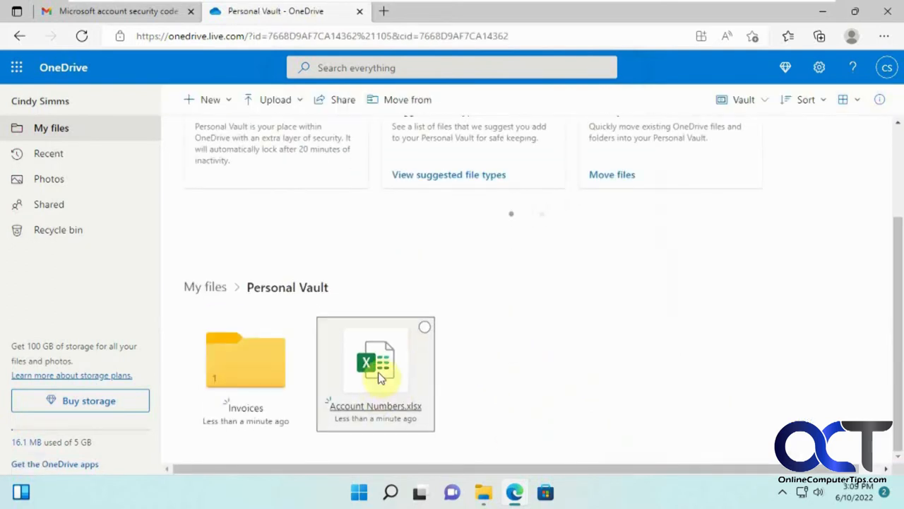
pyautogui.doubleClick(375, 360)
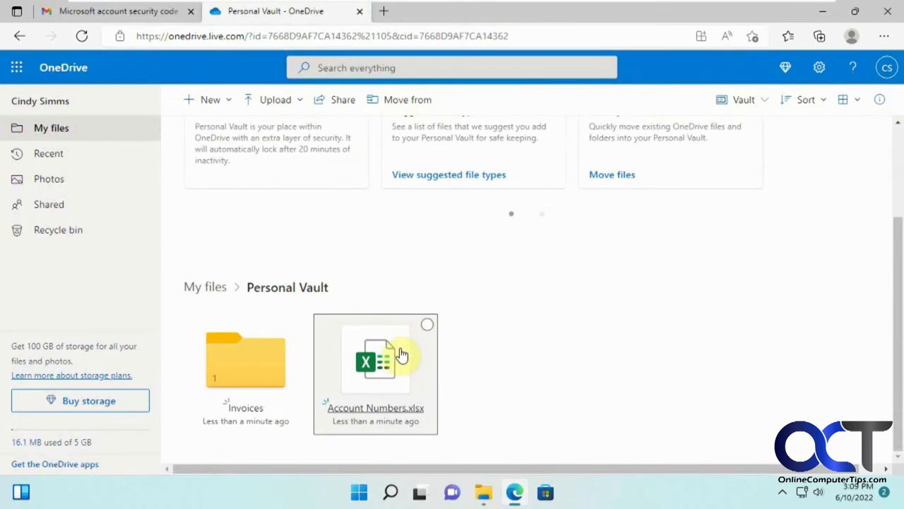
pyautogui.rightClick(376, 359)
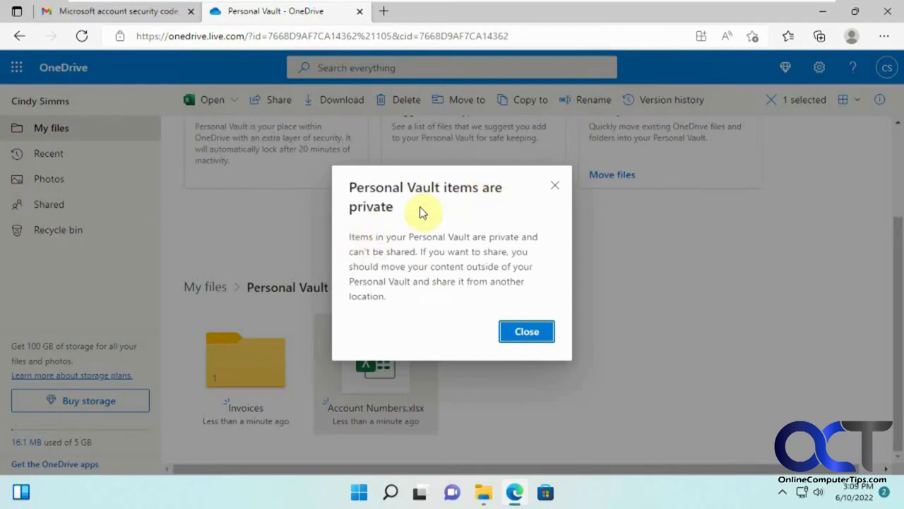
pyautogui.moveTo(378, 295)
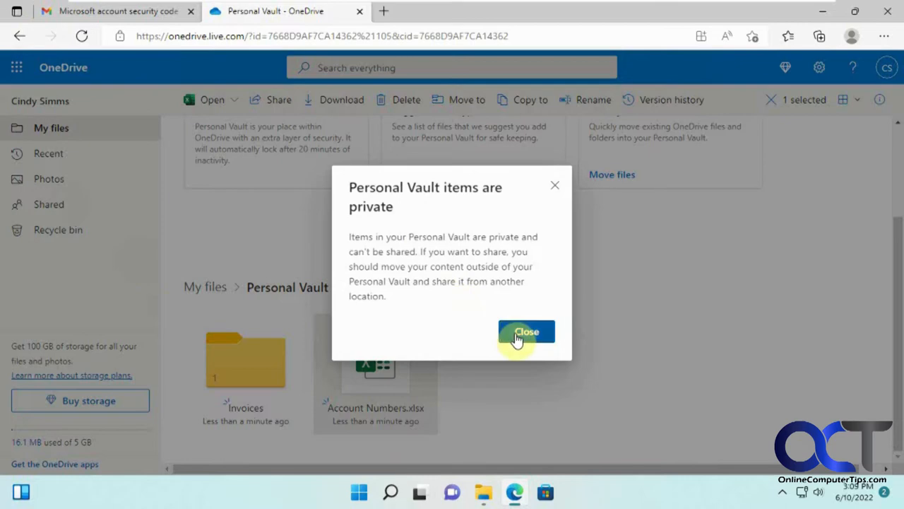
pyautogui.click(525, 331)
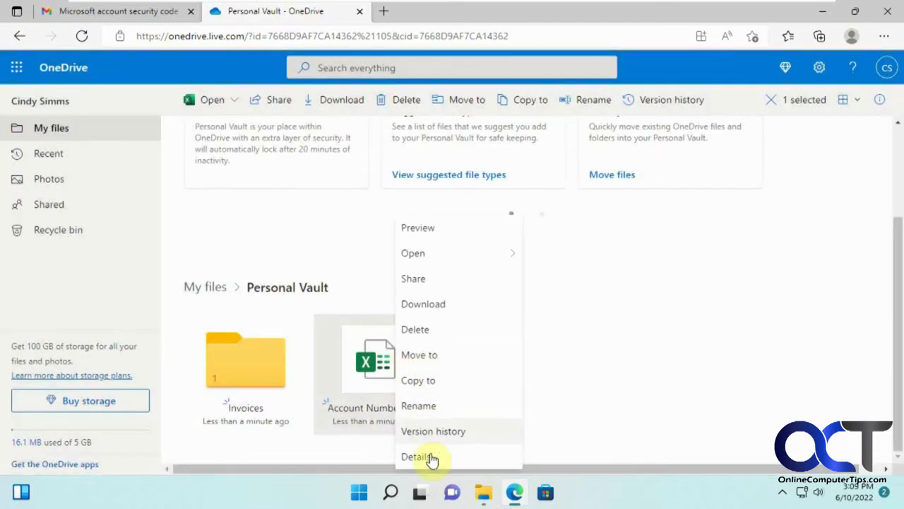
# Step: Review the details pane for Account Numbers.xlsx and close it
pyautogui.click(416, 456)
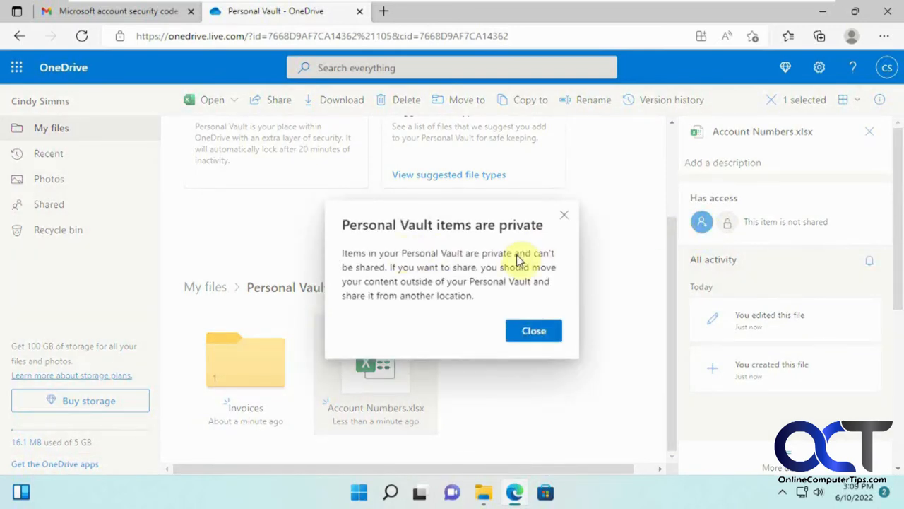
pyautogui.moveTo(565, 215)
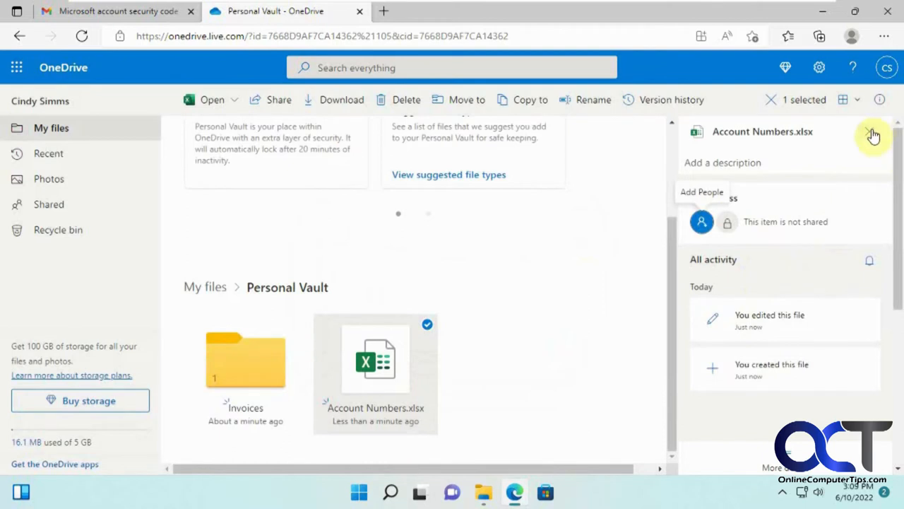
pyautogui.moveTo(875, 134)
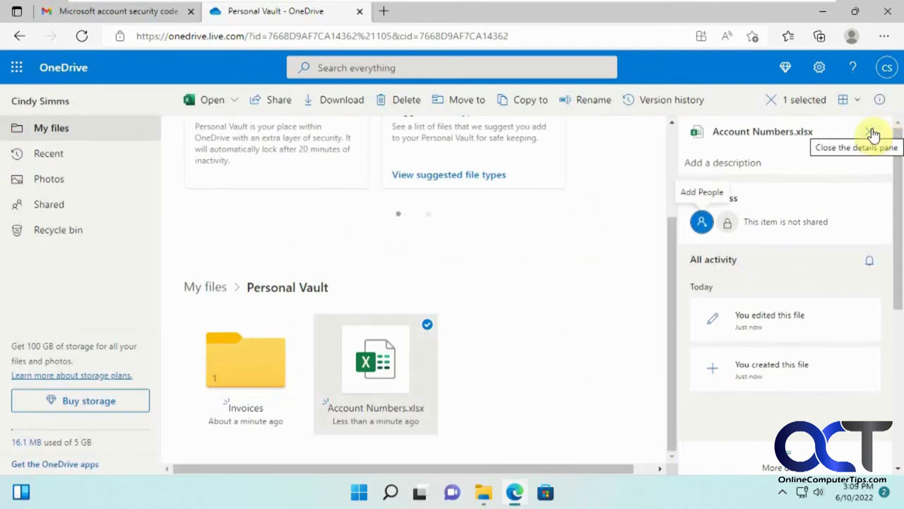
pyautogui.click(873, 134)
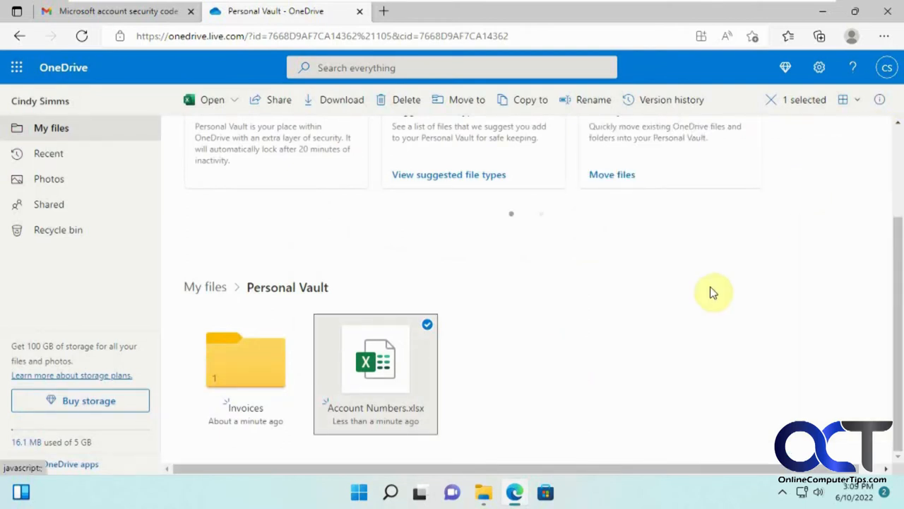
pyautogui.moveTo(280, 98)
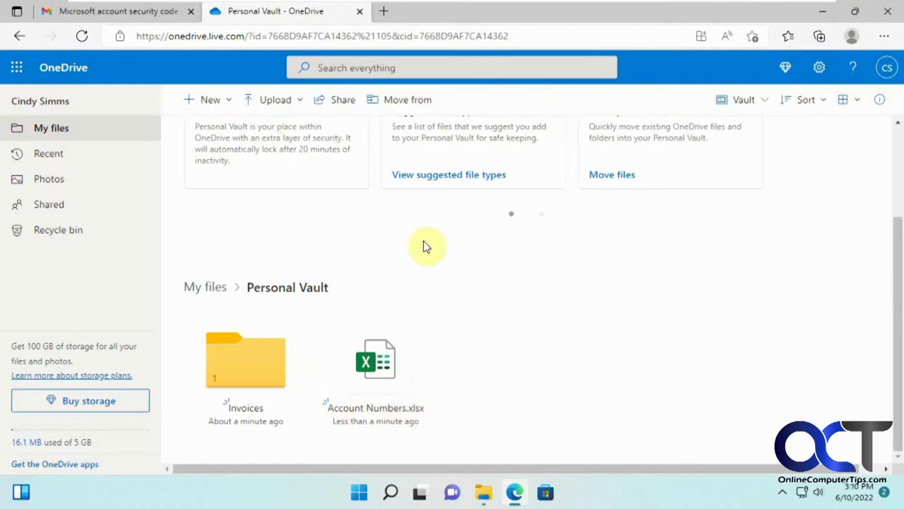
# Step: Upload Background1.jpg and Background2.jpg from Pictures > MTB; Background1.jpg is refused for space
pyautogui.click(274, 99)
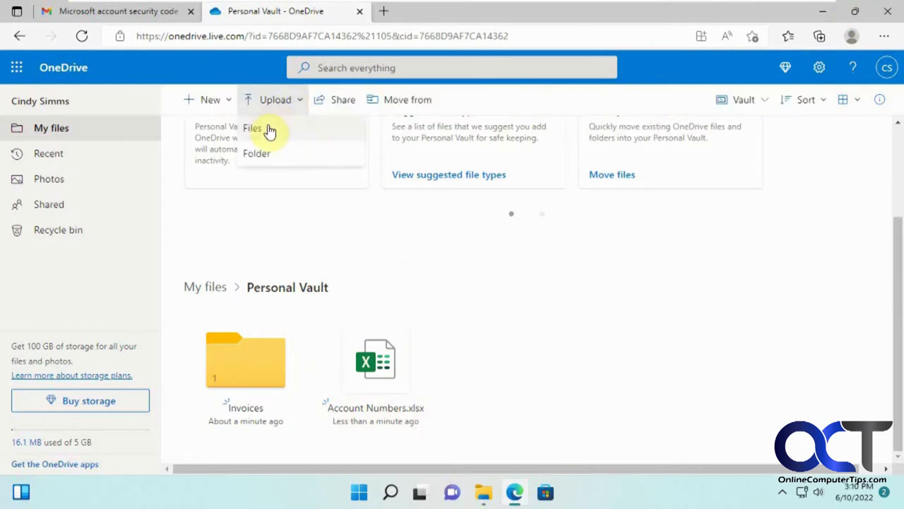
pyautogui.click(251, 127)
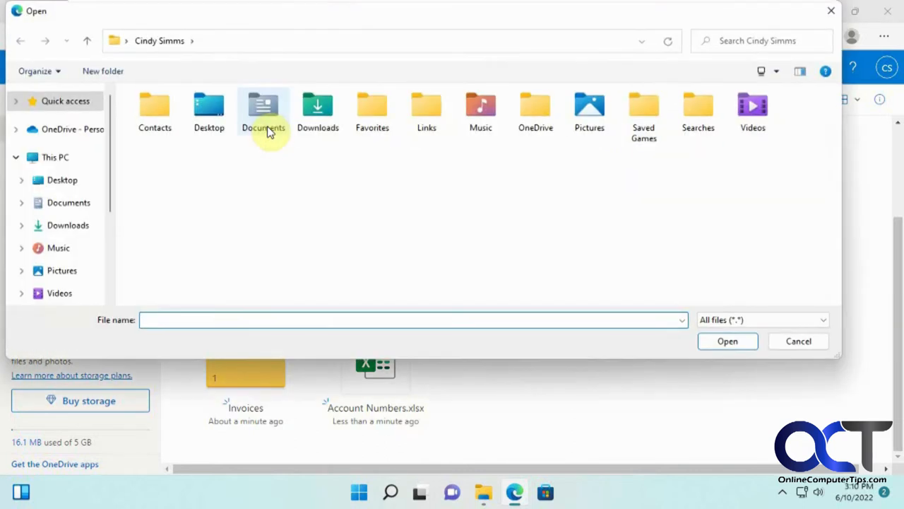
pyautogui.doubleClick(589, 106)
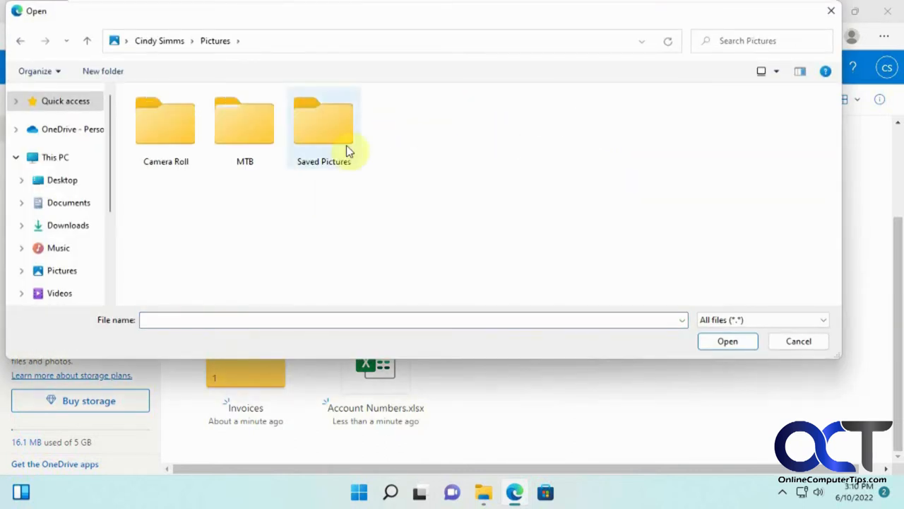
pyautogui.doubleClick(244, 120)
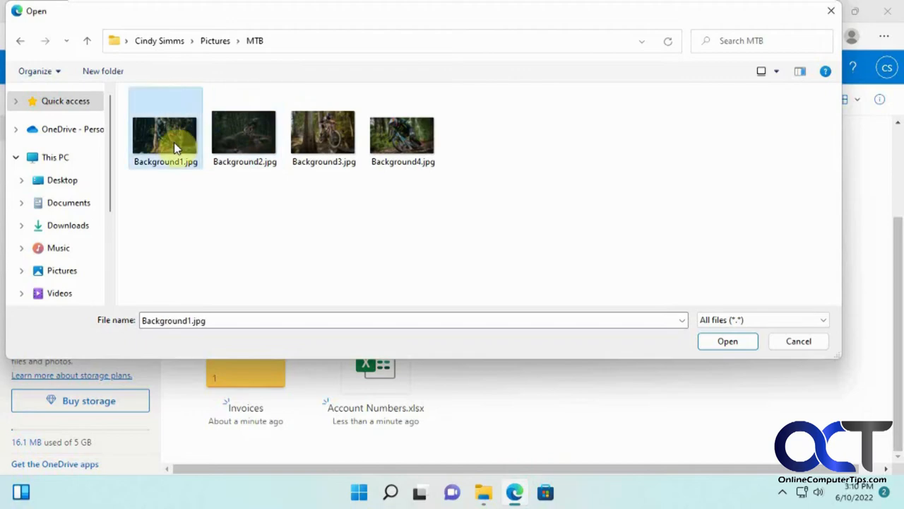
pyautogui.click(245, 134)
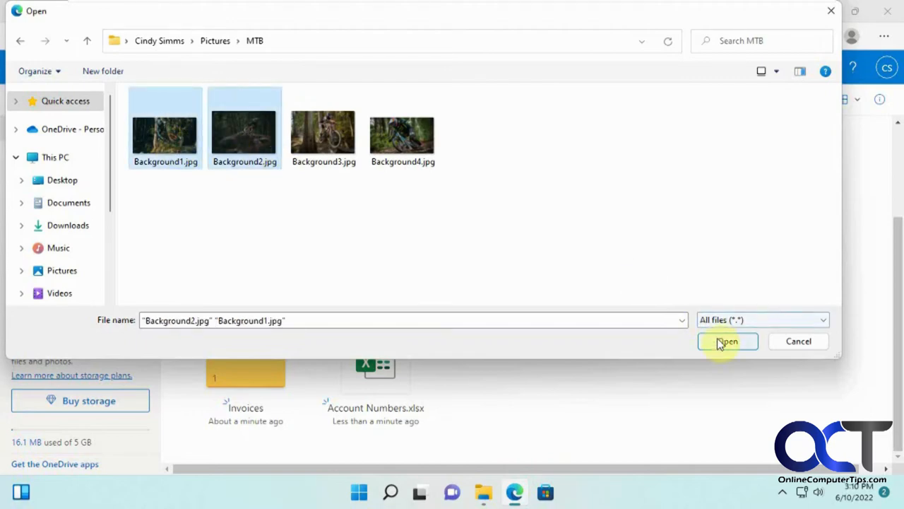
pyautogui.click(727, 340)
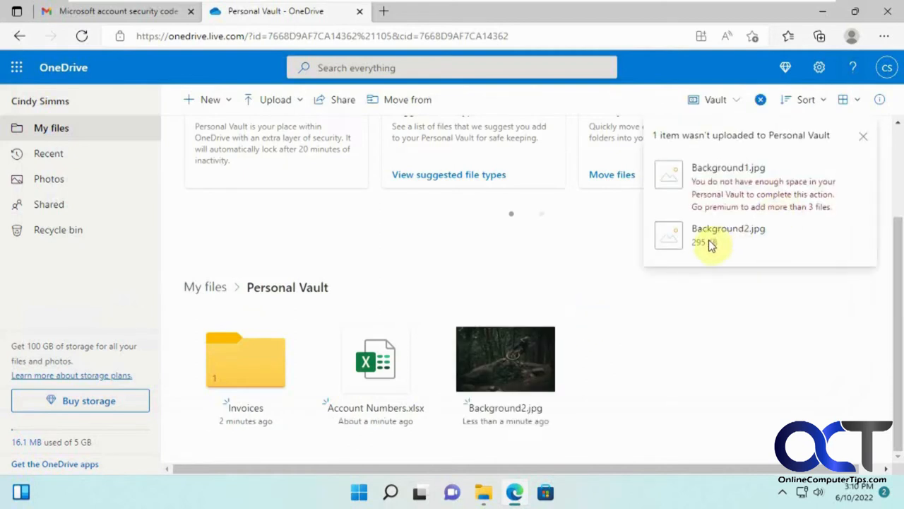
pyautogui.moveTo(765, 198)
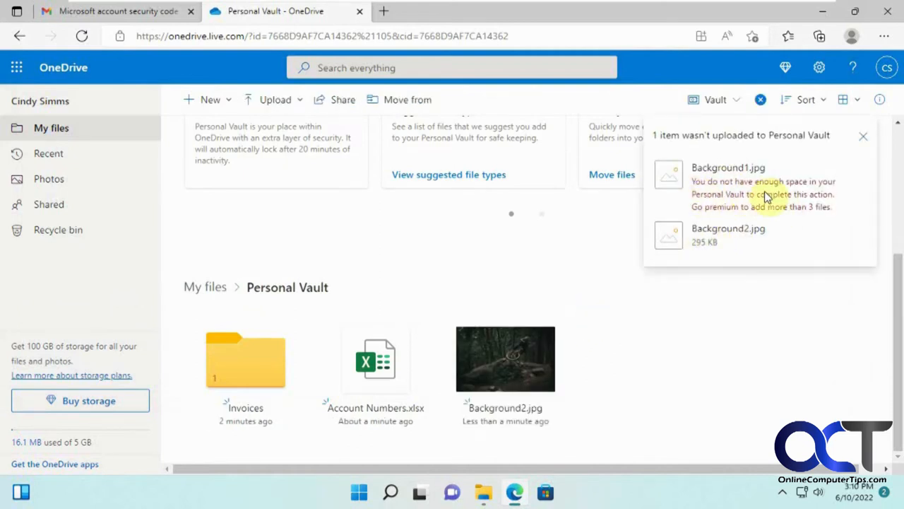
pyautogui.moveTo(732, 204)
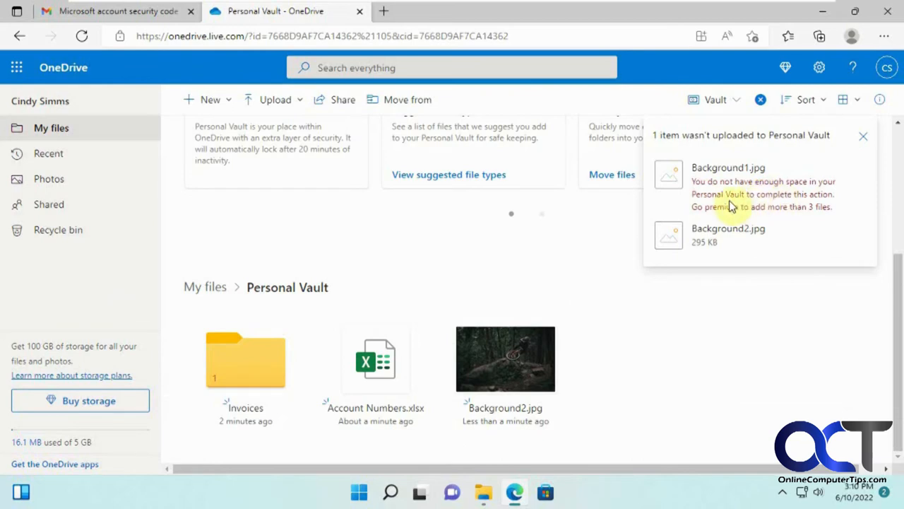
pyautogui.moveTo(794, 218)
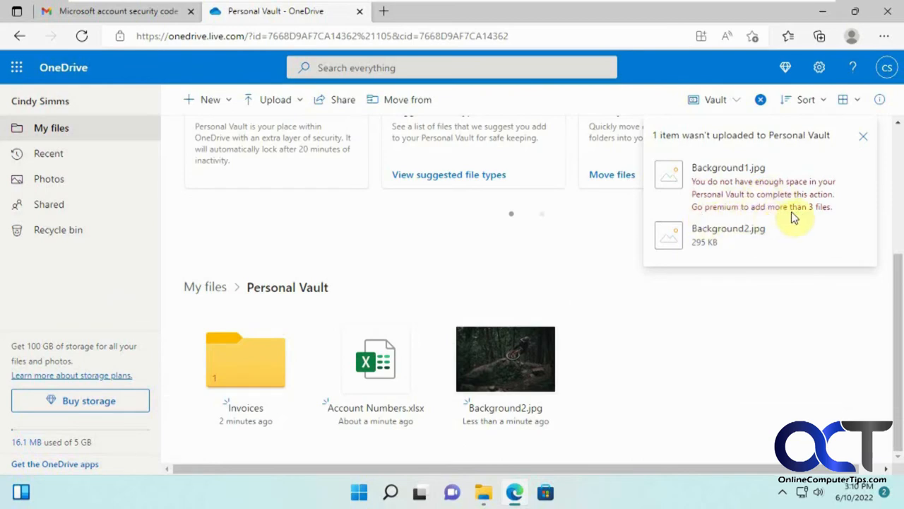
pyautogui.moveTo(808, 221)
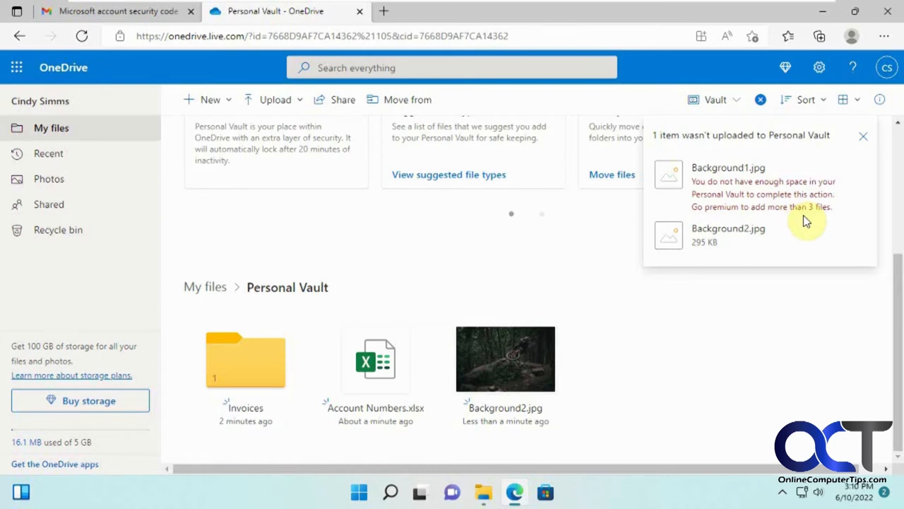
pyautogui.moveTo(797, 220)
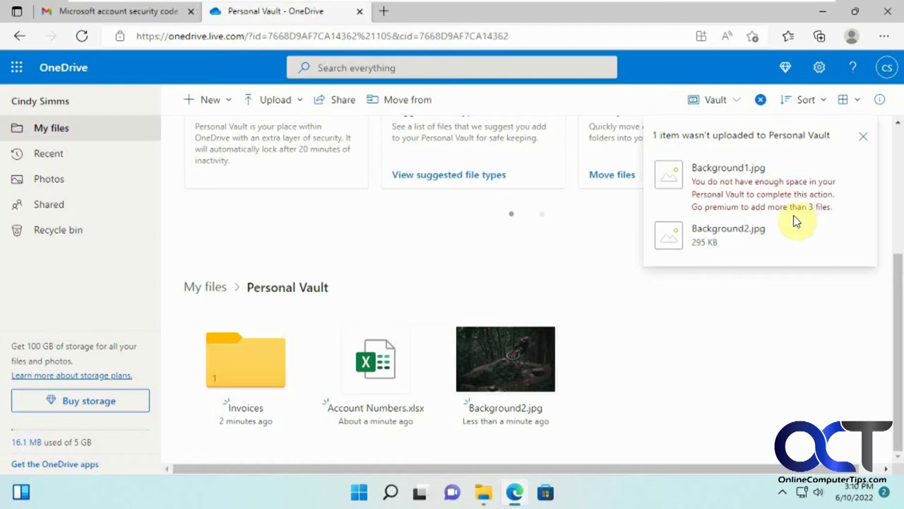
pyautogui.moveTo(700, 302)
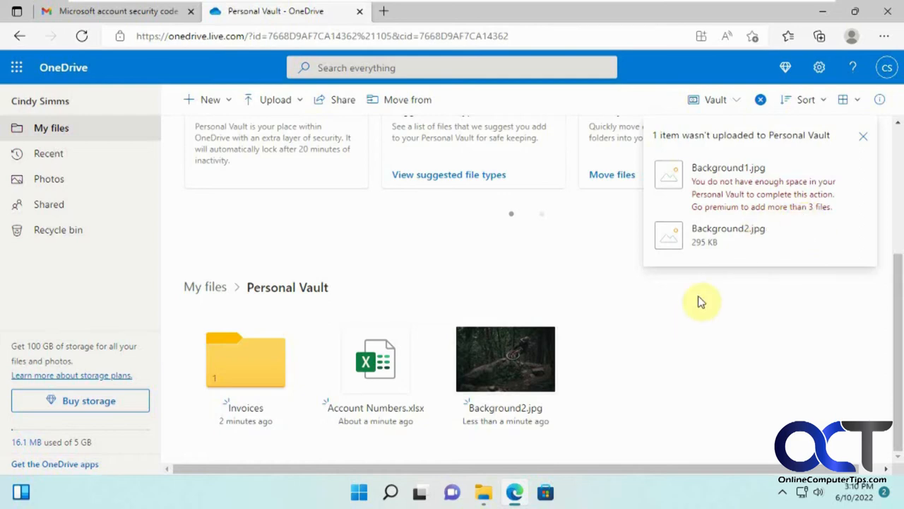
pyautogui.moveTo(710, 247)
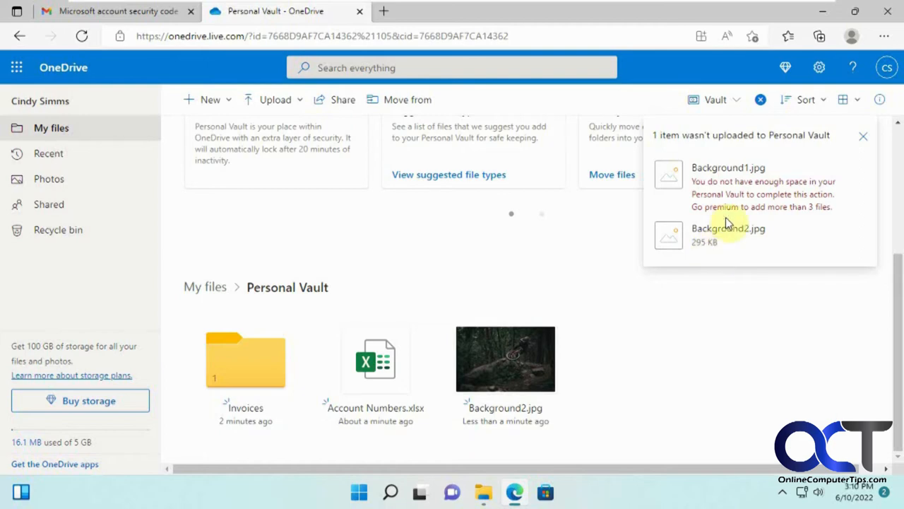
pyautogui.moveTo(565, 274)
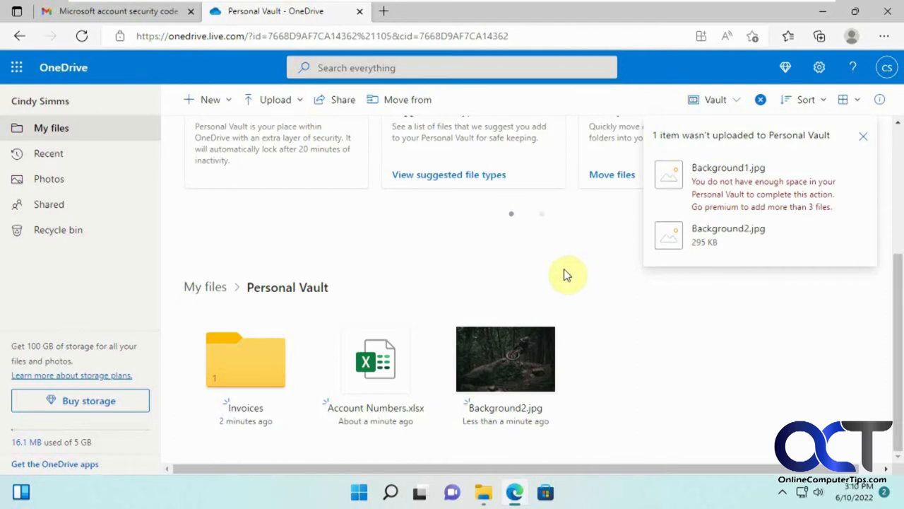
pyautogui.click(862, 136)
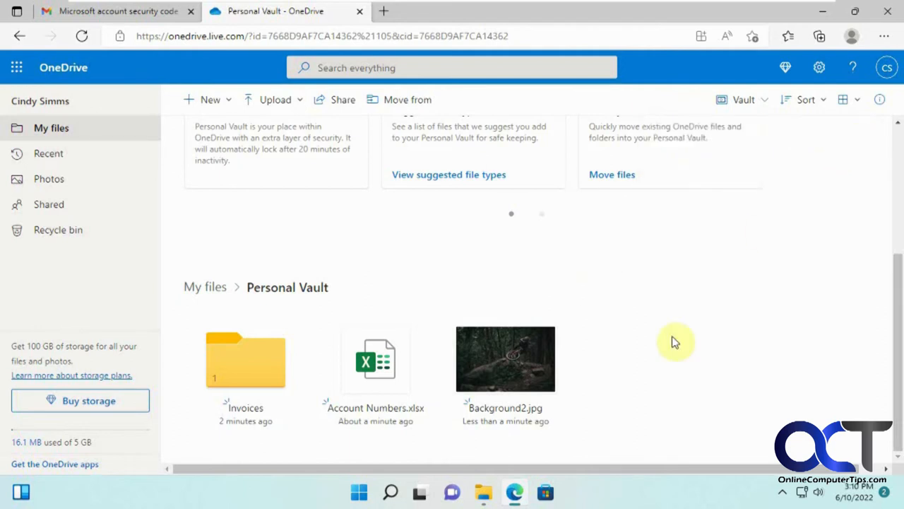
pyautogui.moveTo(483, 491)
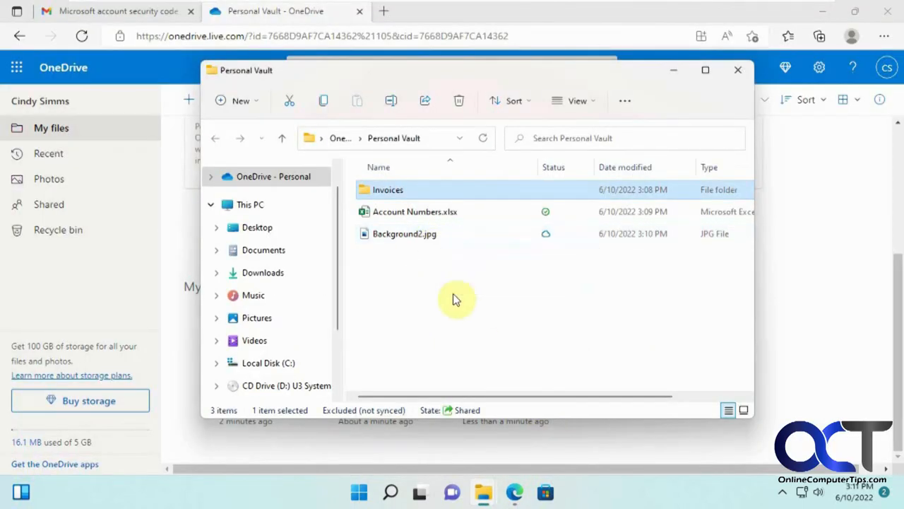
pyautogui.click(738, 70)
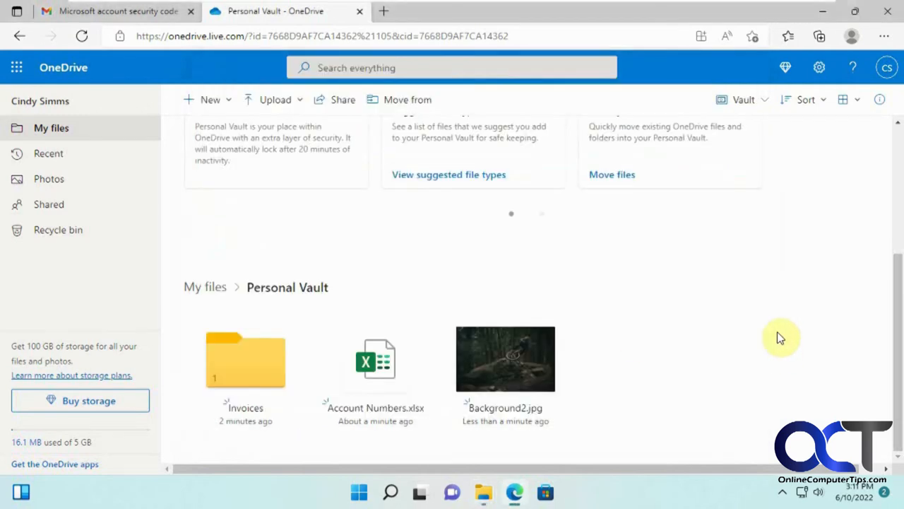
pyautogui.click(742, 99)
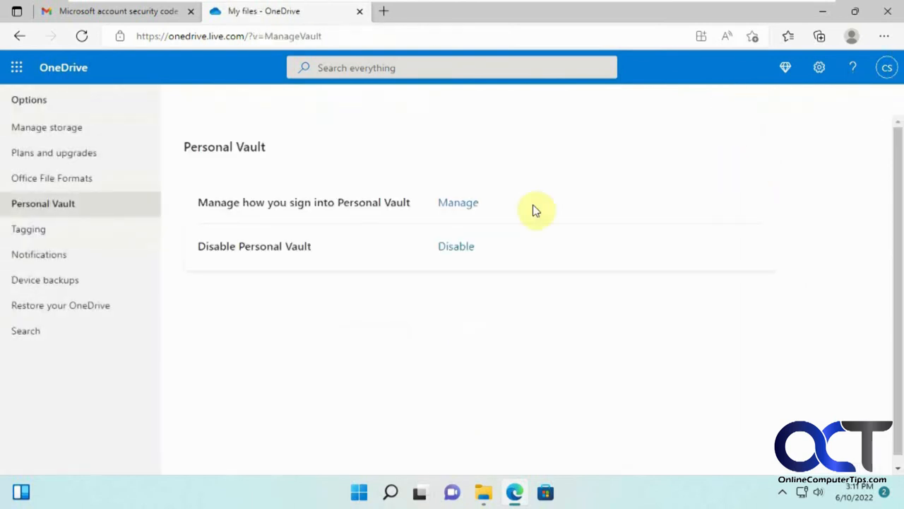
# Step: Open Advanced security options, review the verification choices, and reach Additional security
pyautogui.click(458, 202)
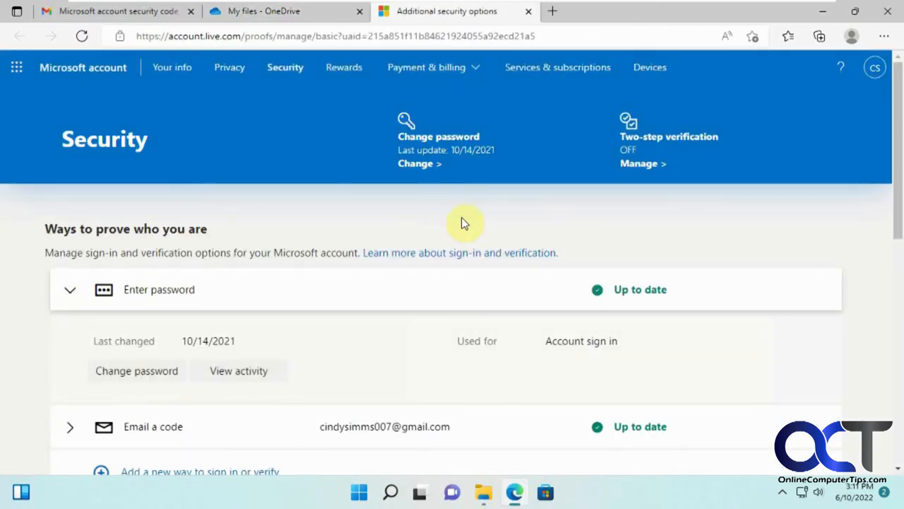
pyautogui.scroll(-3)
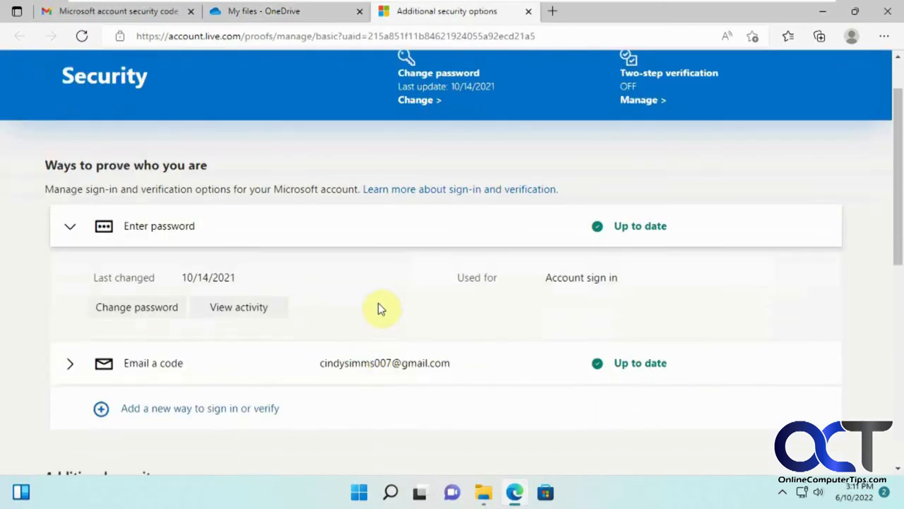
pyautogui.moveTo(328, 304)
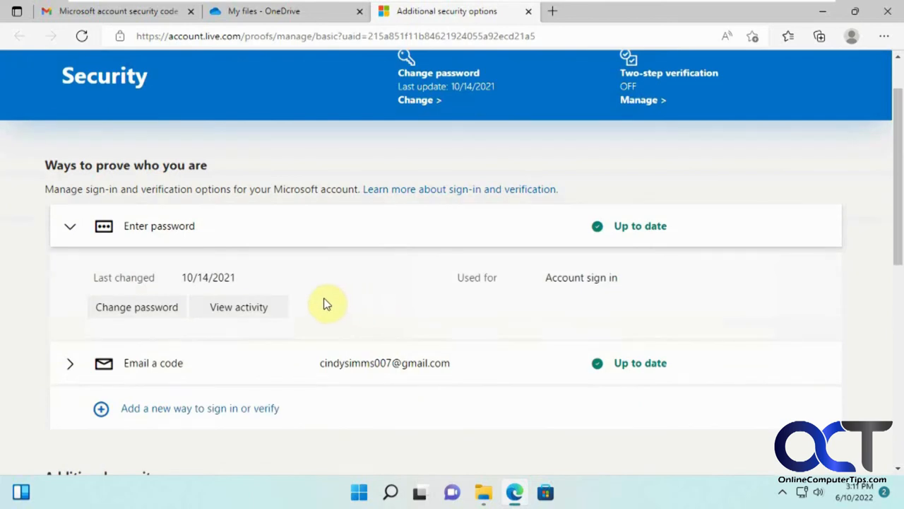
pyautogui.scroll(-3)
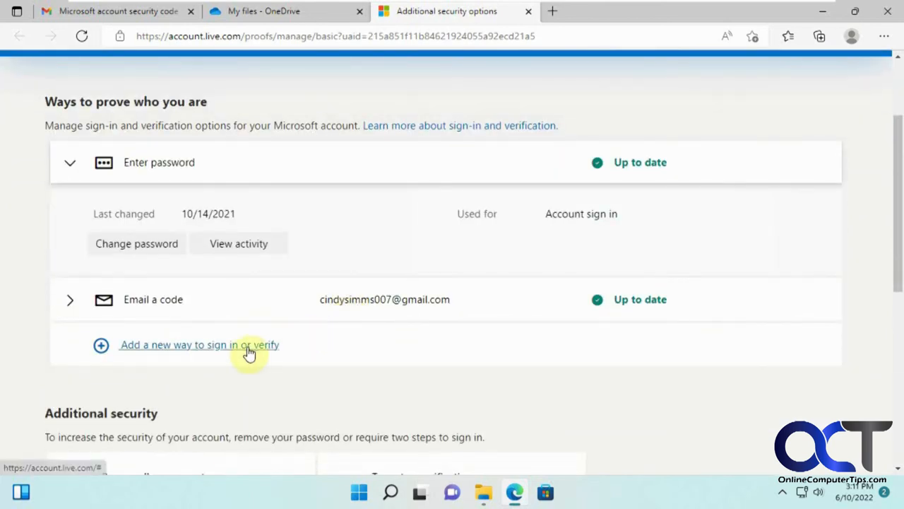
pyautogui.click(201, 345)
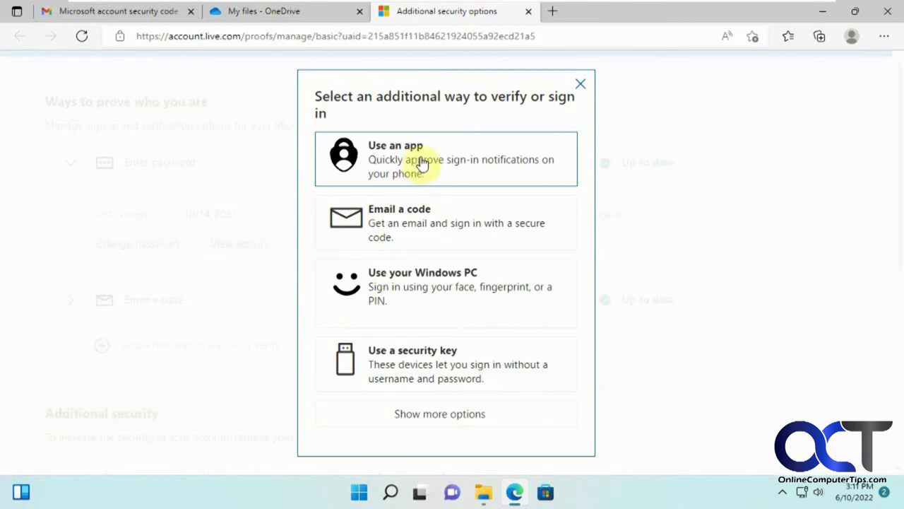
pyautogui.moveTo(475, 224)
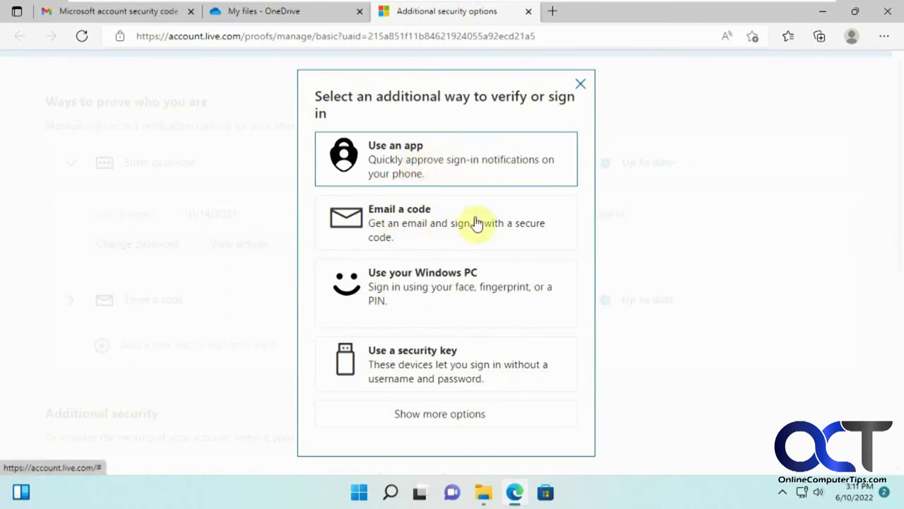
pyautogui.moveTo(514, 293)
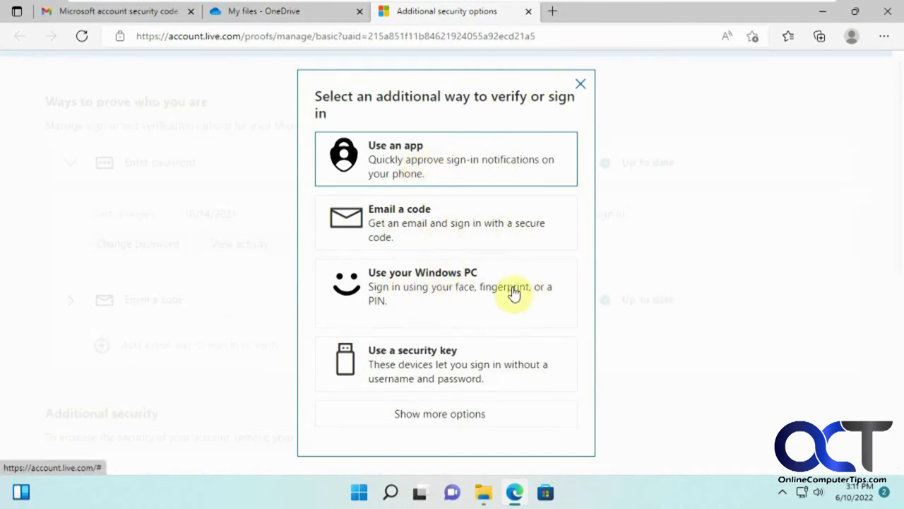
pyautogui.moveTo(472, 303)
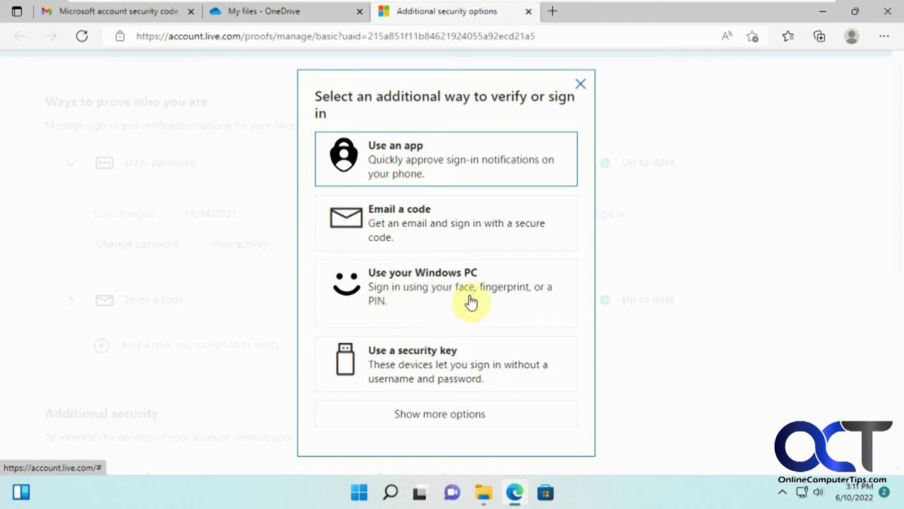
pyautogui.click(439, 413)
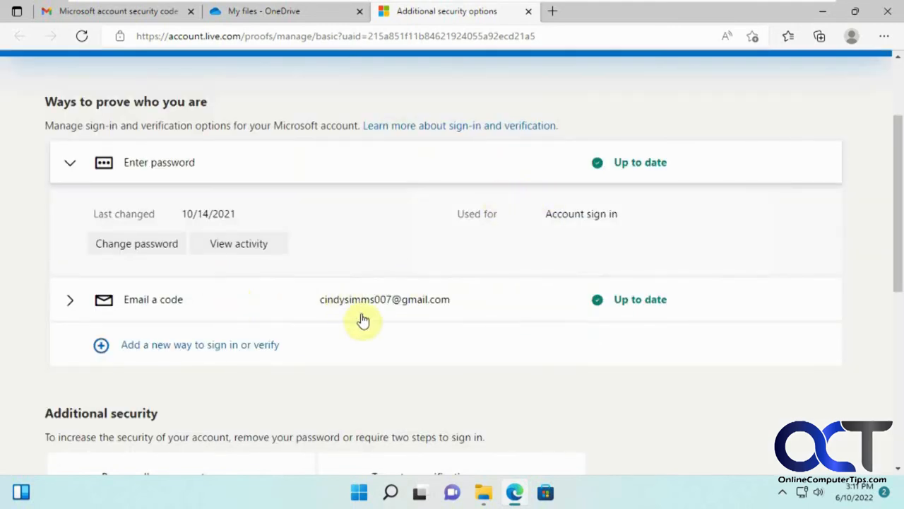
pyautogui.moveTo(393, 336)
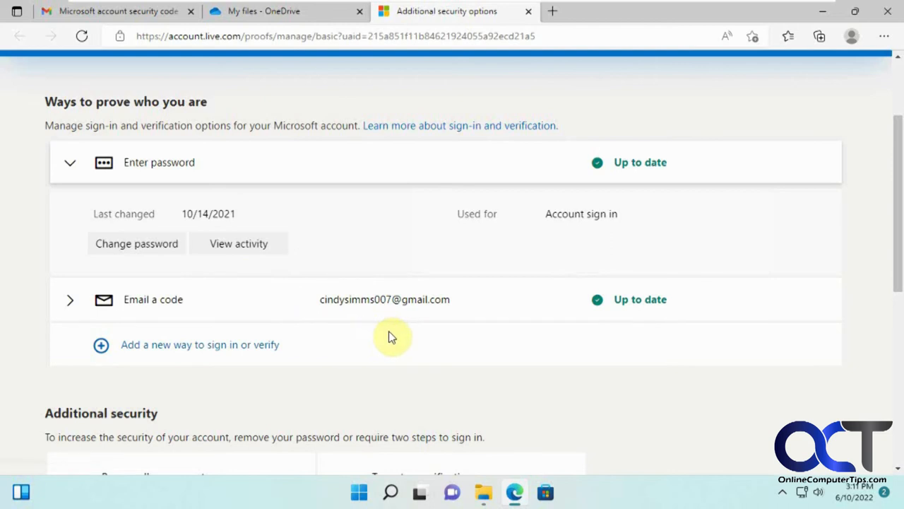
pyautogui.scroll(-3)
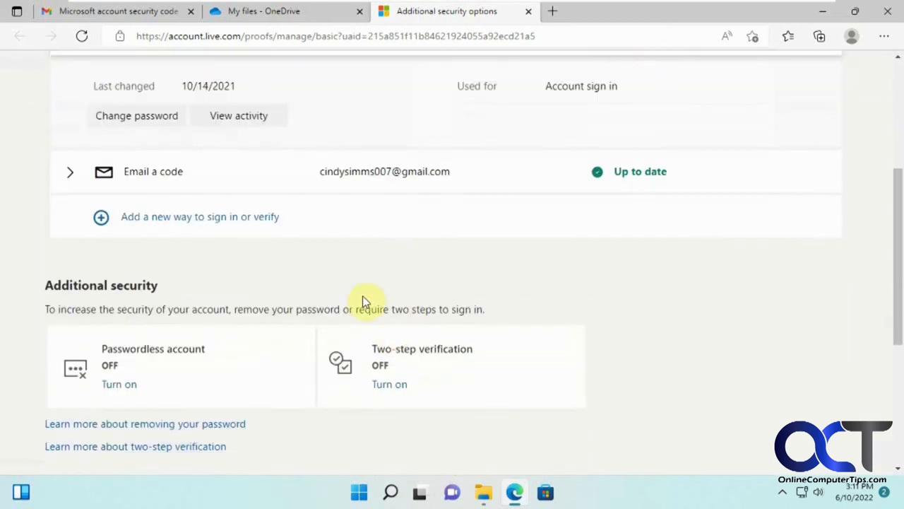
pyautogui.moveTo(187, 295)
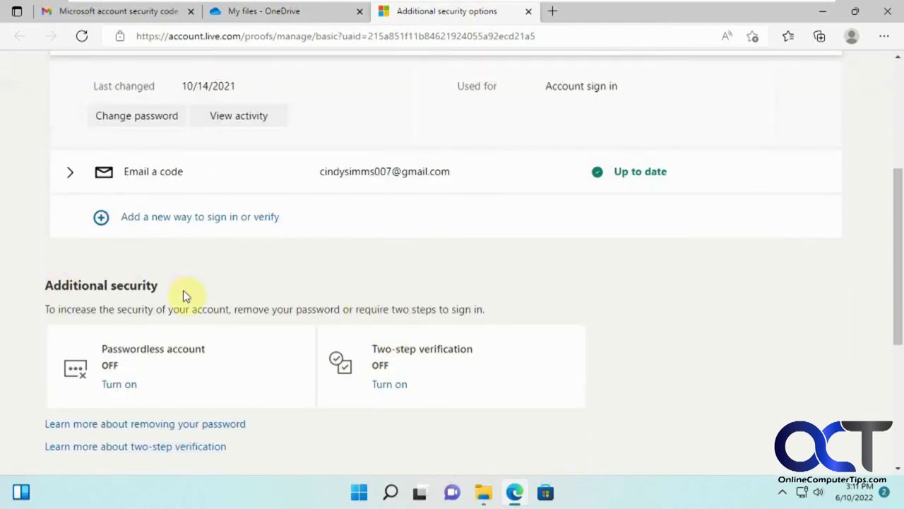
pyautogui.moveTo(238, 347)
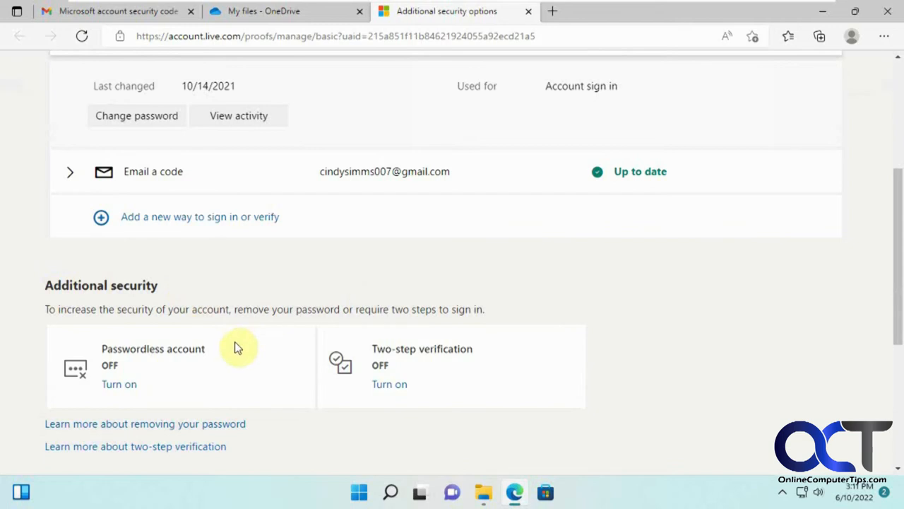
pyautogui.moveTo(175, 393)
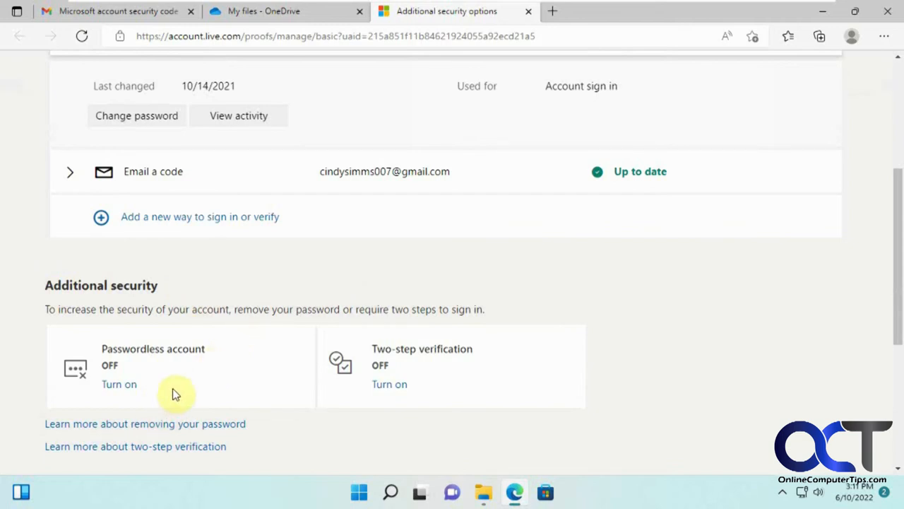
pyautogui.moveTo(440, 356)
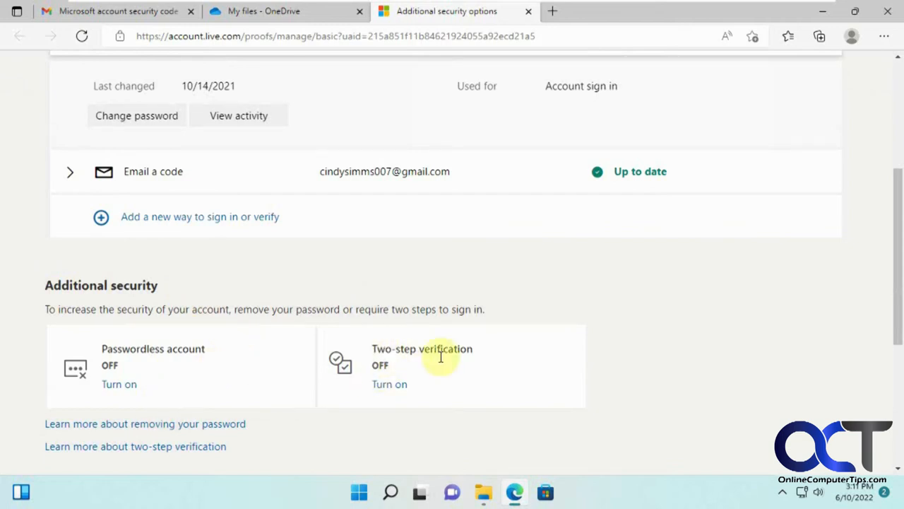
pyautogui.moveTo(437, 380)
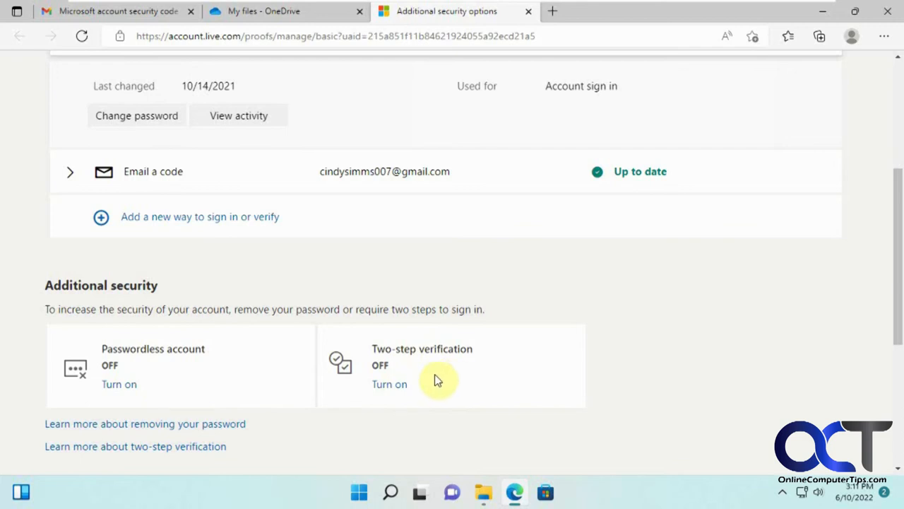
# Step: Turn on two-step verification setup and keep An app as the verification method
pyautogui.click(390, 385)
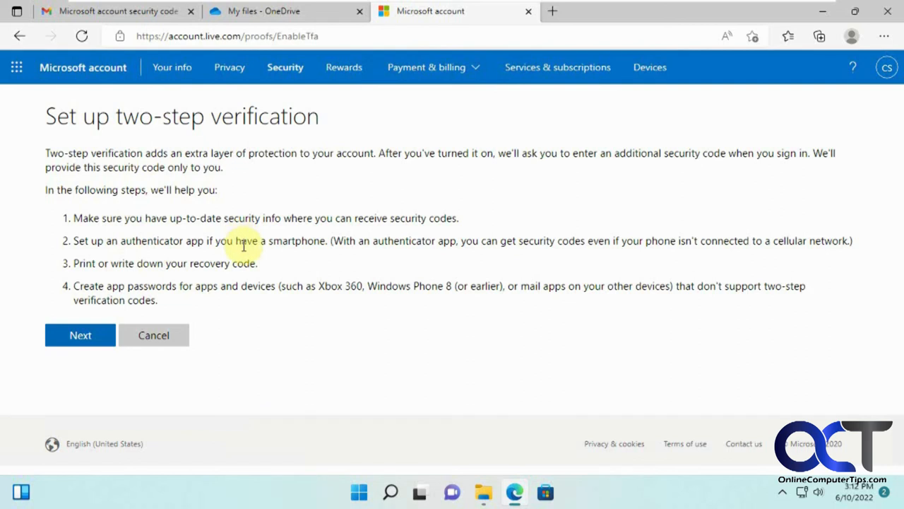
pyautogui.moveTo(241, 303)
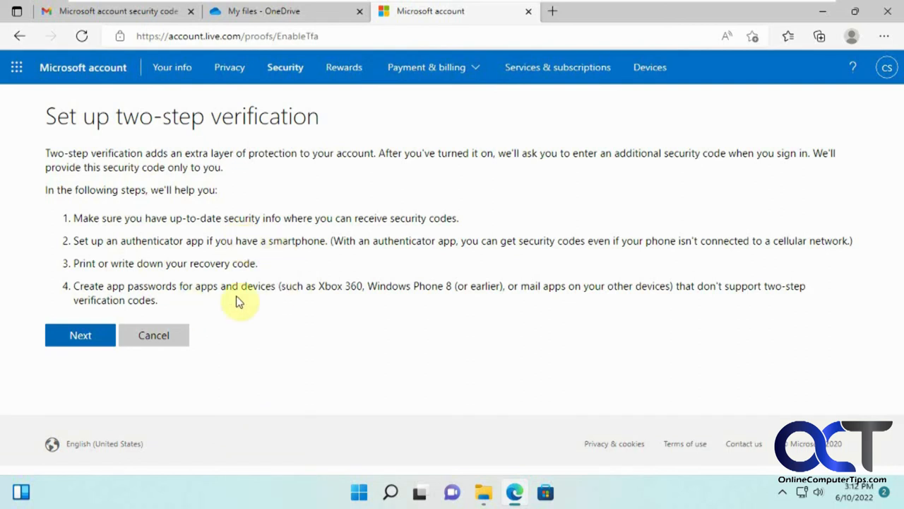
pyautogui.click(79, 335)
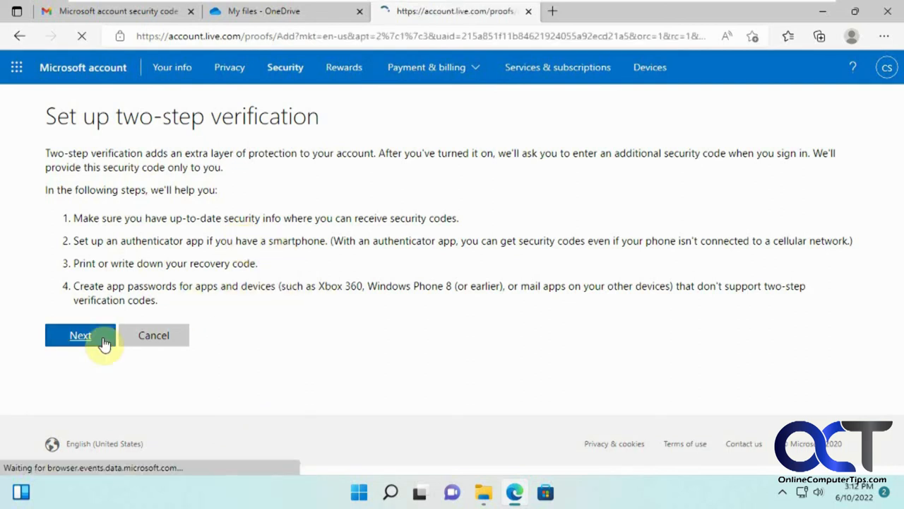
pyautogui.click(79, 335)
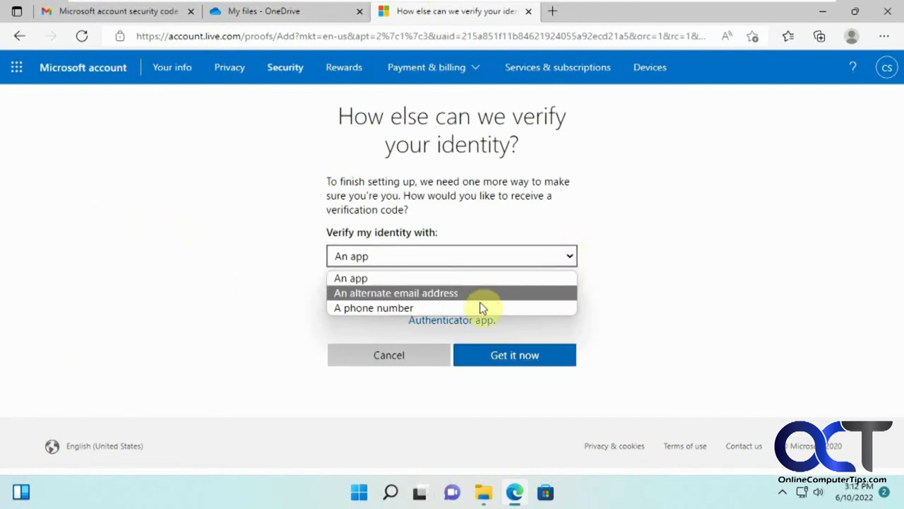
pyautogui.click(350, 277)
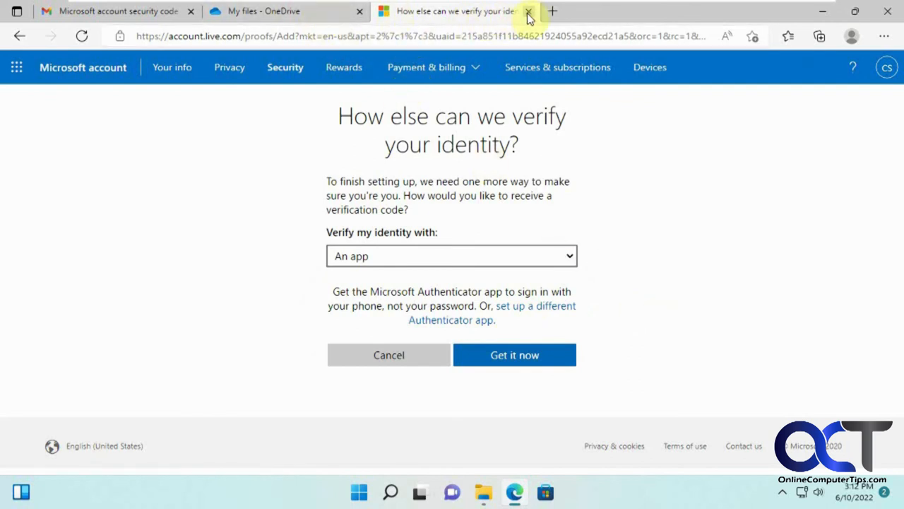
# Step: Abandon the account tab and lock Personal Vault in My files, dismissing the private notice
pyautogui.click(529, 11)
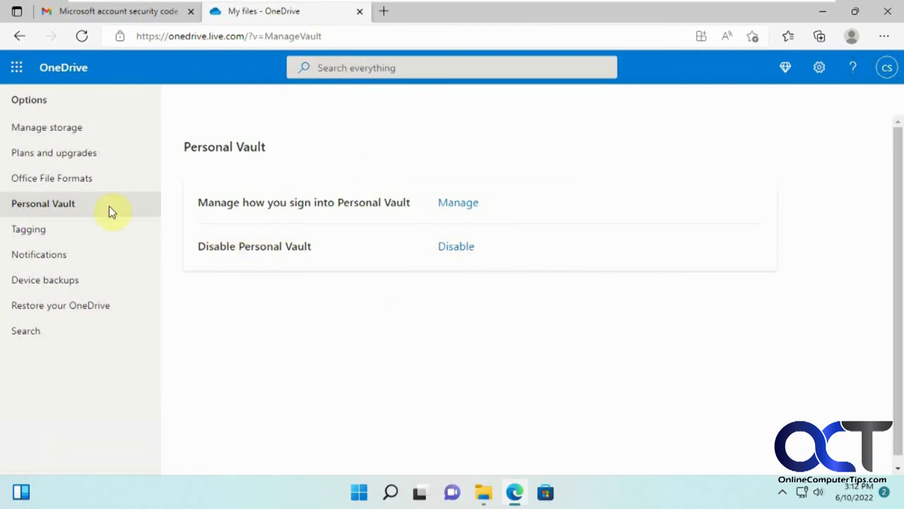
pyautogui.moveTo(305, 53)
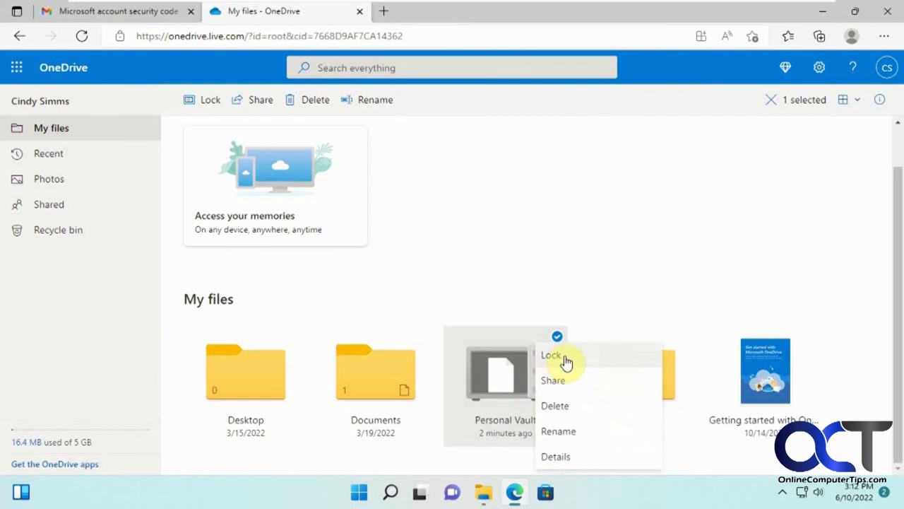
pyautogui.click(554, 380)
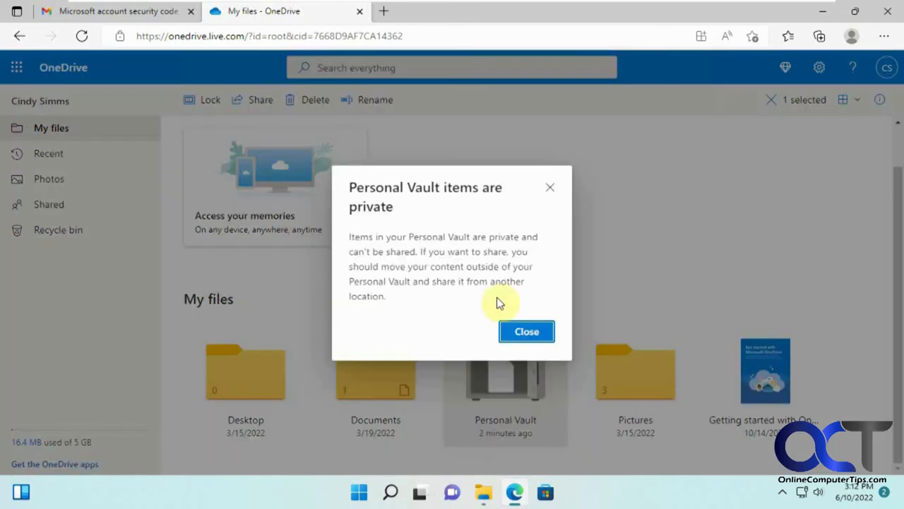
pyautogui.moveTo(551, 187)
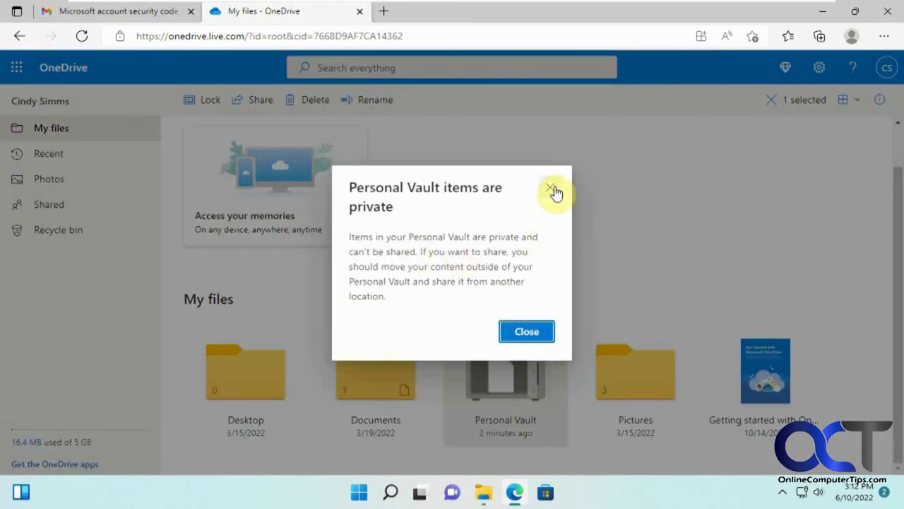
pyautogui.click(550, 189)
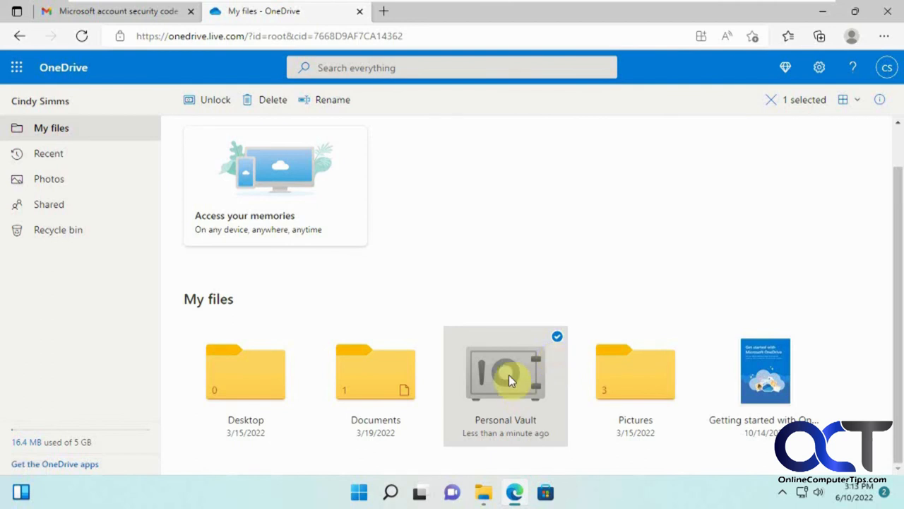
pyautogui.moveTo(488, 254)
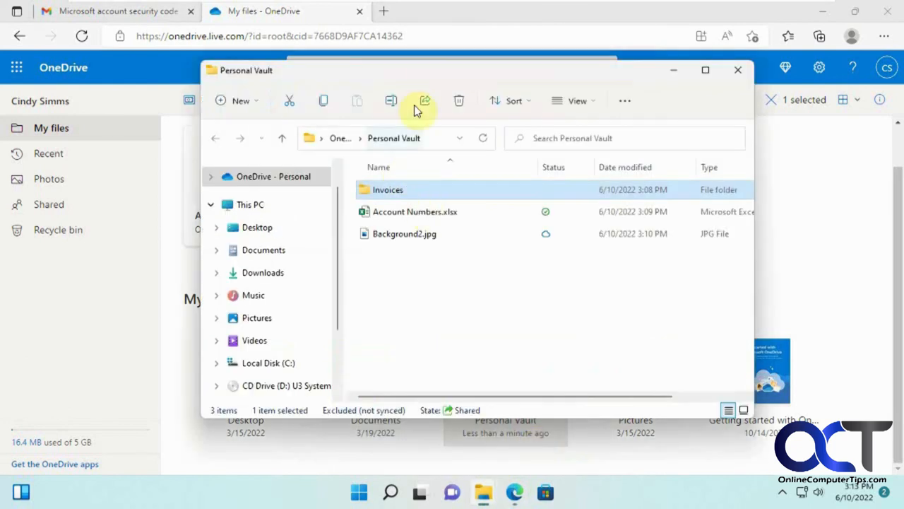
pyautogui.moveTo(367, 205)
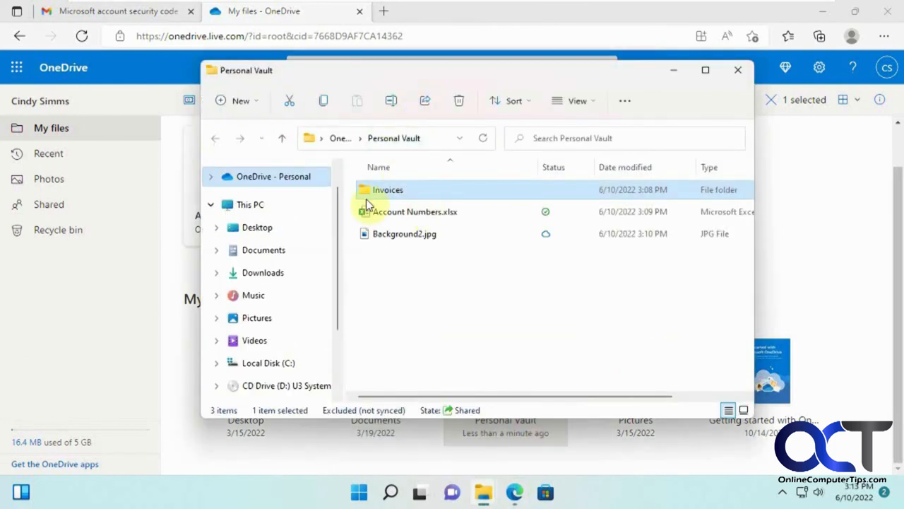
# Step: Lock Personal Vault on this PC from the OneDrive tray icon's settings menu
pyautogui.click(274, 176)
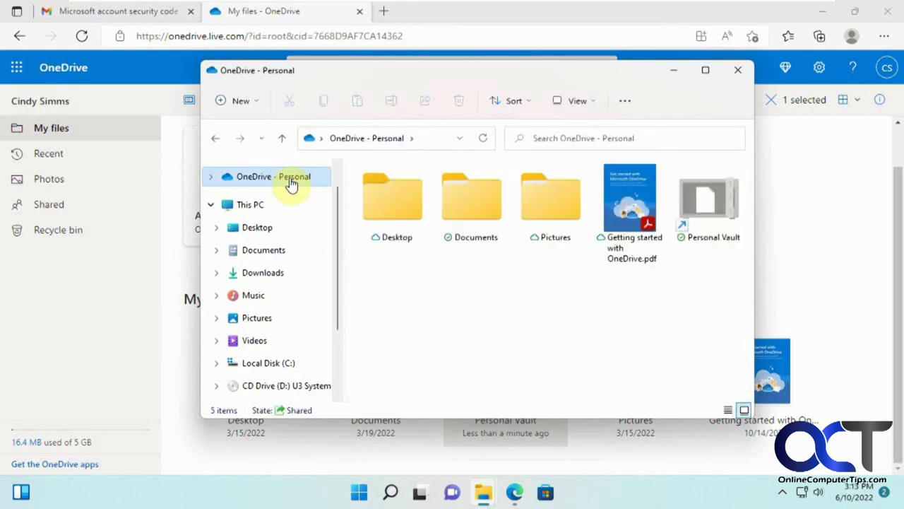
pyautogui.rightClick(706, 205)
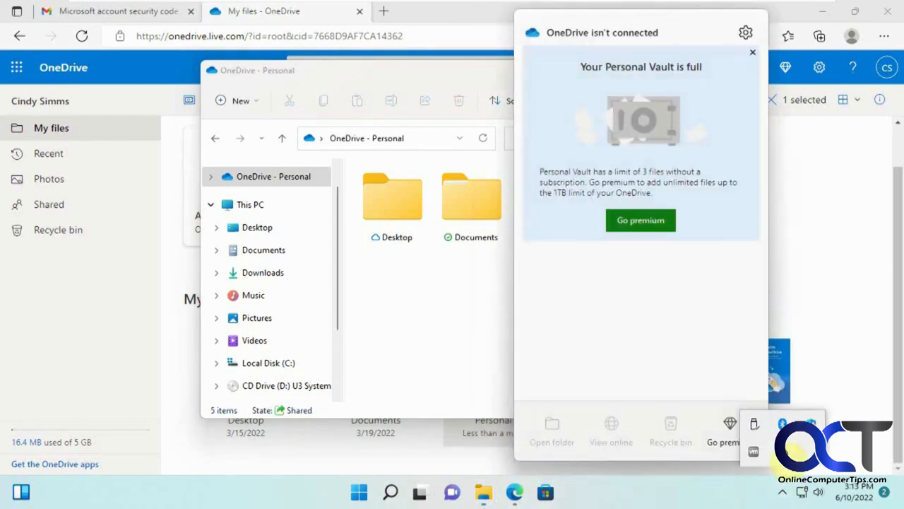
pyautogui.click(746, 33)
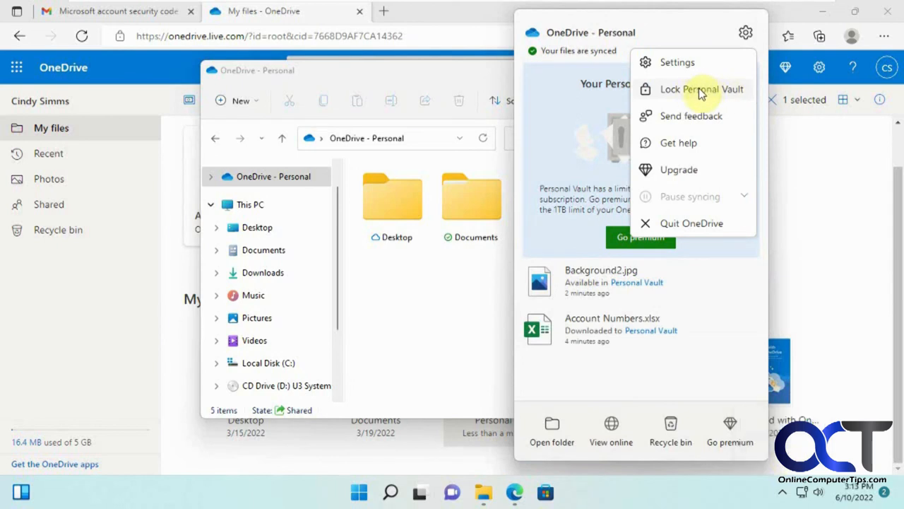
pyautogui.click(701, 89)
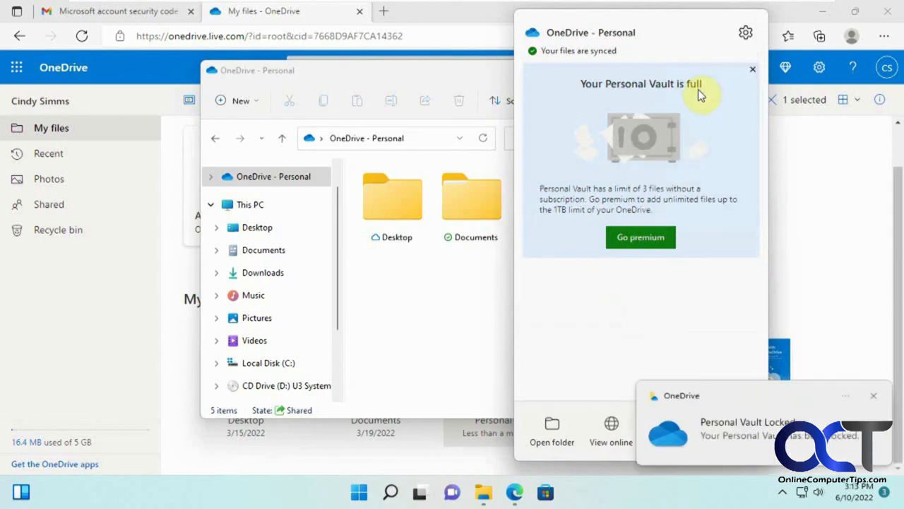
pyautogui.click(752, 70)
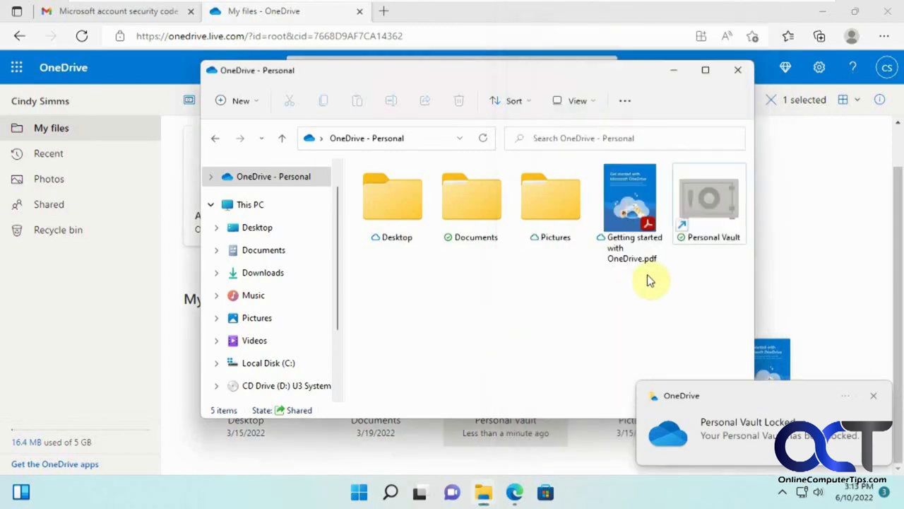
pyautogui.moveTo(505, 408)
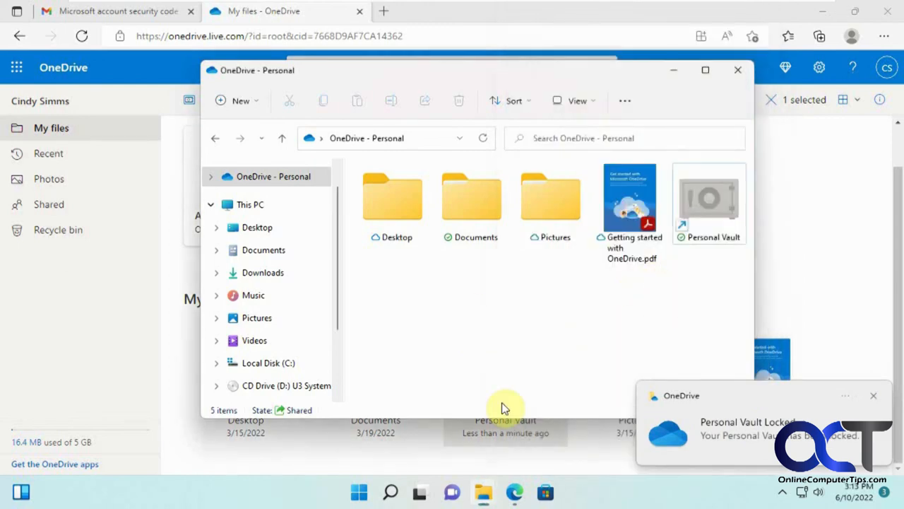
# Step: Bring the OneDrive website forward showing the vault-locked confirmation
pyautogui.click(737, 71)
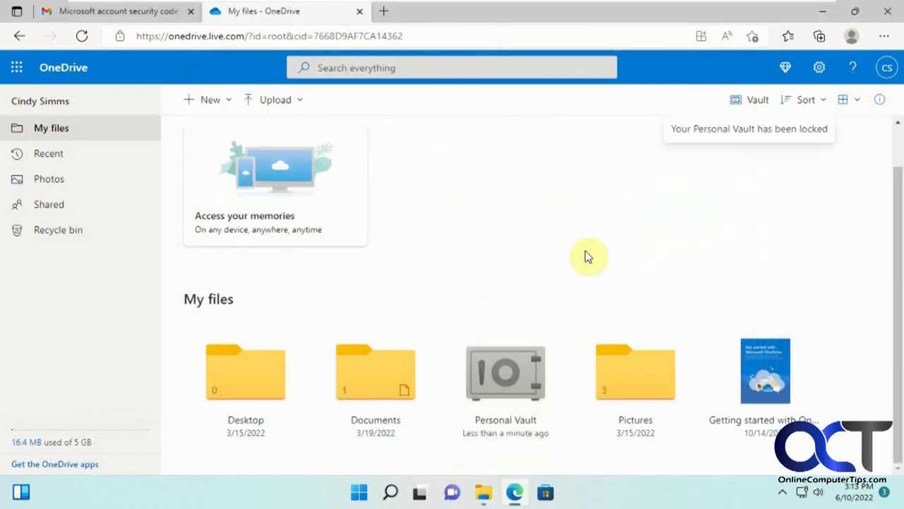
pyautogui.moveTo(511, 284)
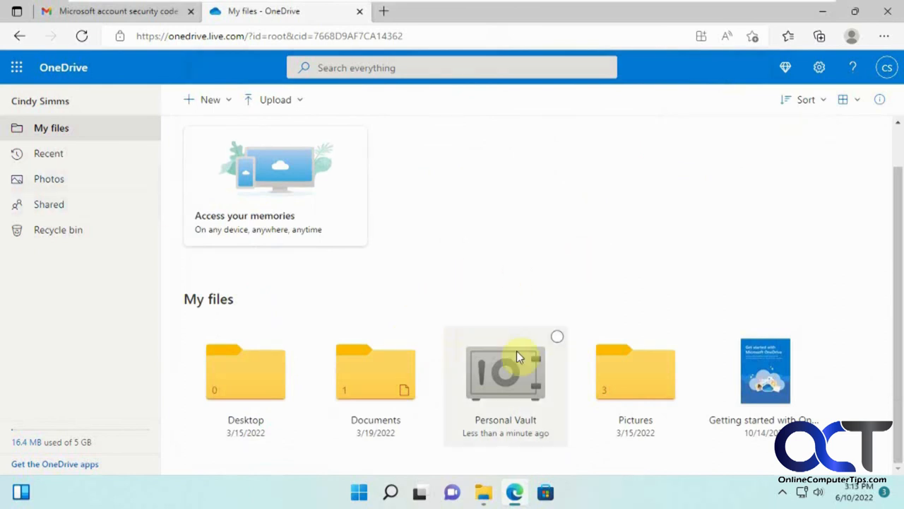
pyautogui.moveTo(507, 387)
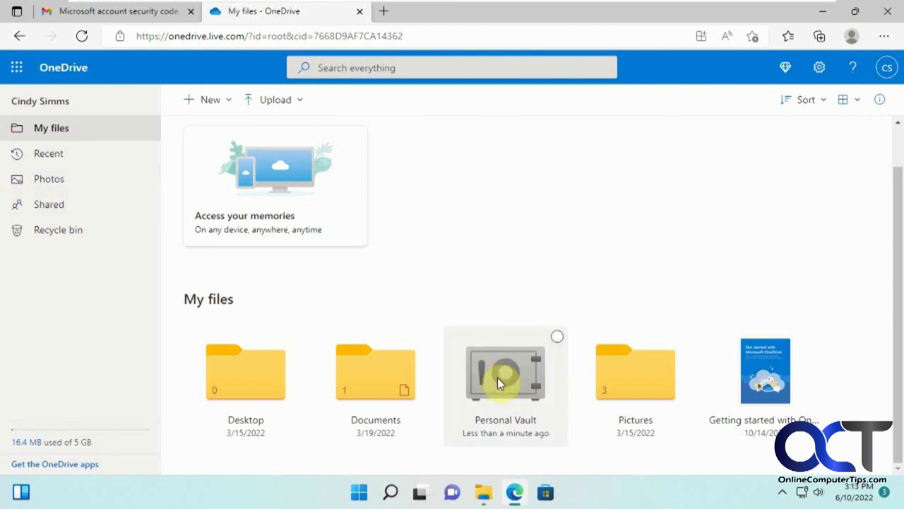
pyautogui.moveTo(520, 437)
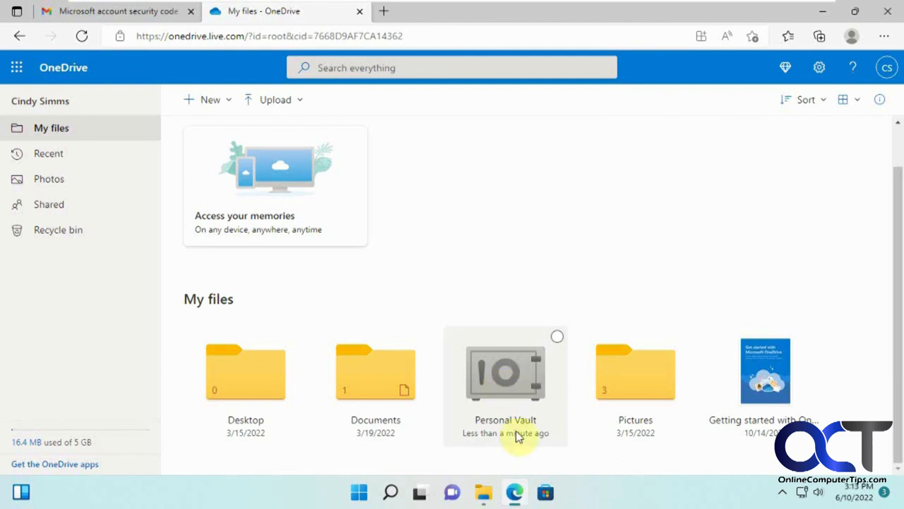
pyautogui.moveTo(509, 381)
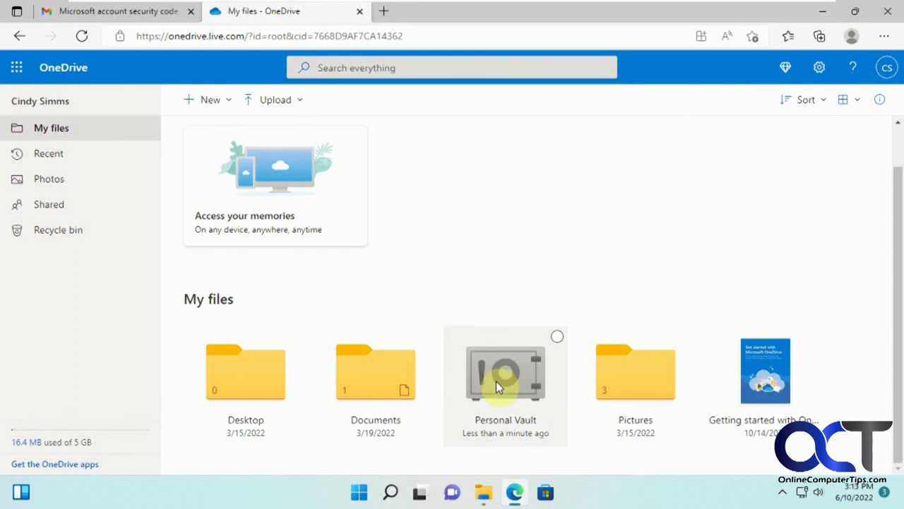
pyautogui.moveTo(506, 392)
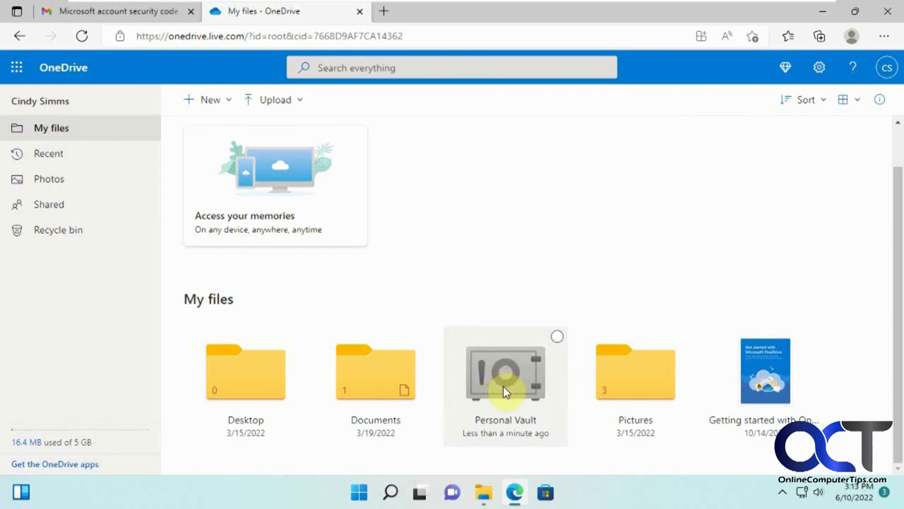
pyautogui.moveTo(515, 319)
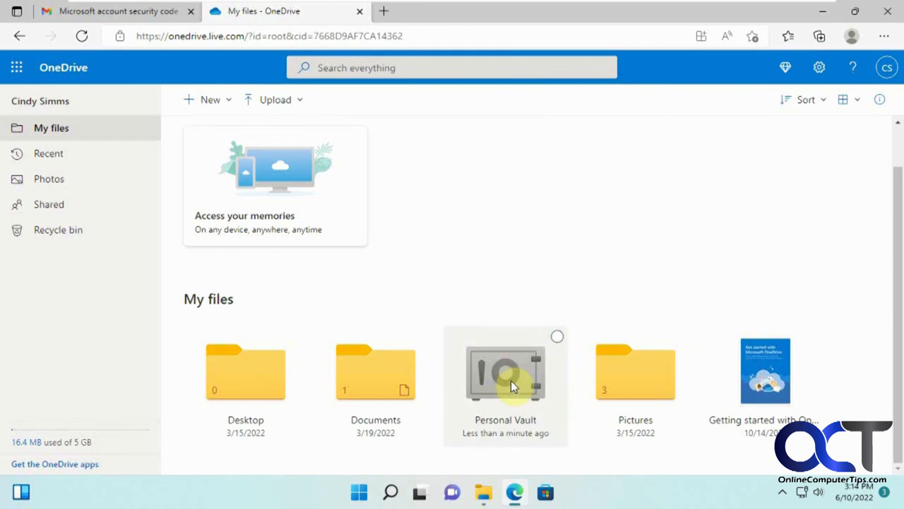
pyautogui.moveTo(514, 261)
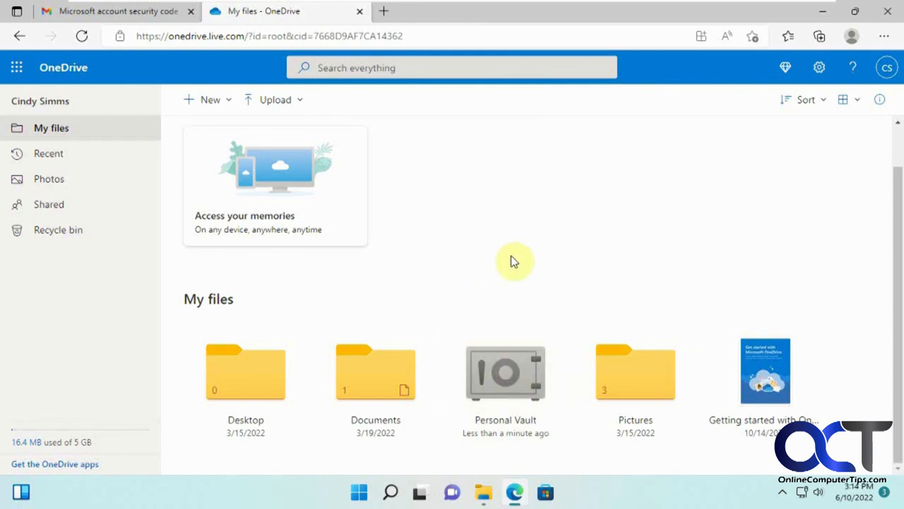
pyautogui.moveTo(507, 262)
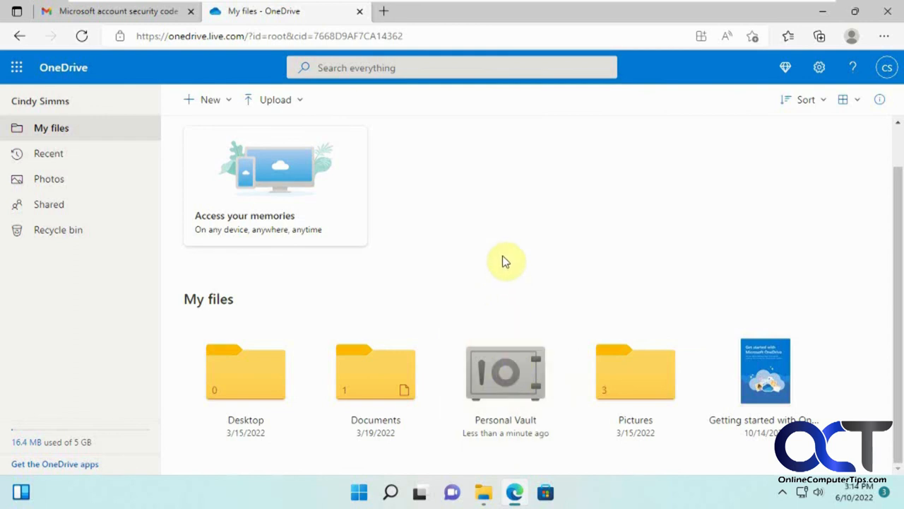